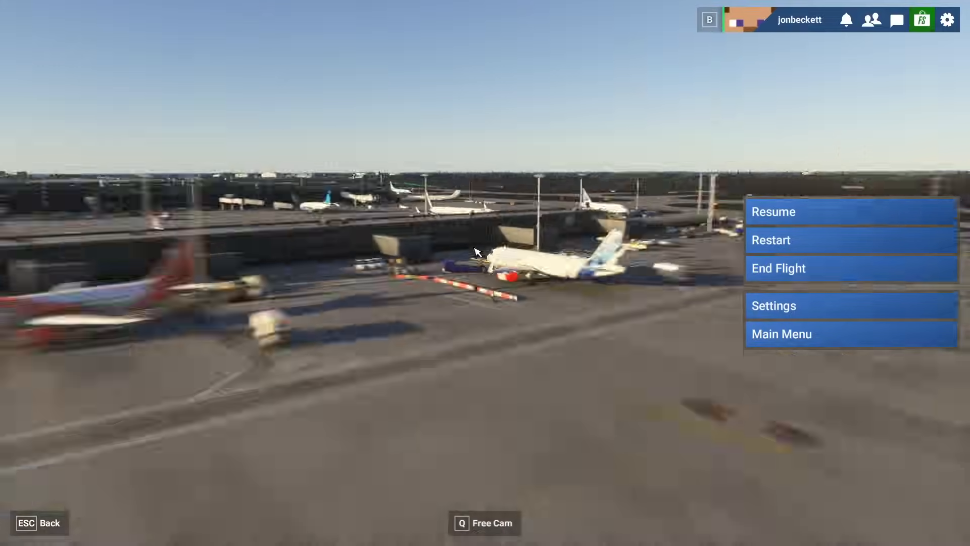
- Enable the third-person view camera in Advanced Options and save with Esc
{"action": "left_click", "coordinate": [774, 306]}
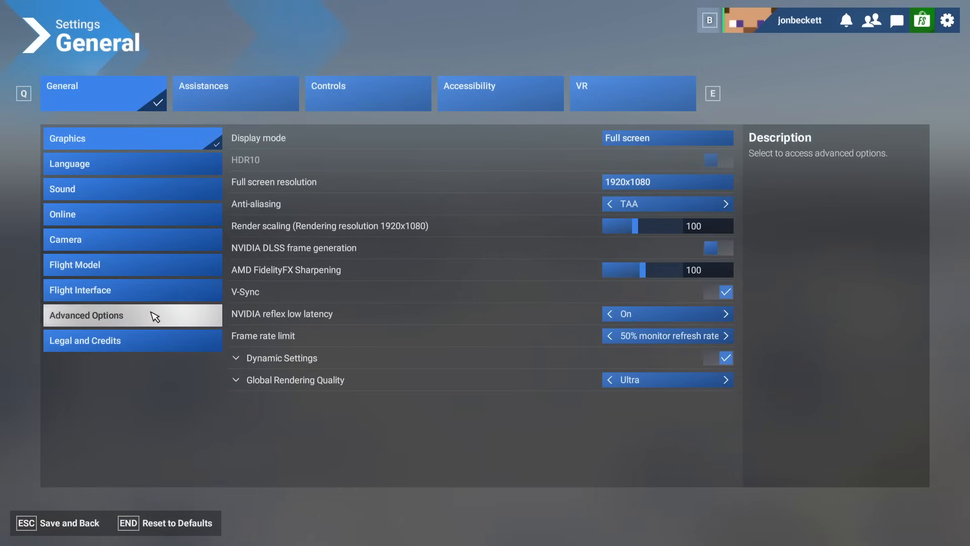
{"action": "left_click", "coordinate": [133, 316]}
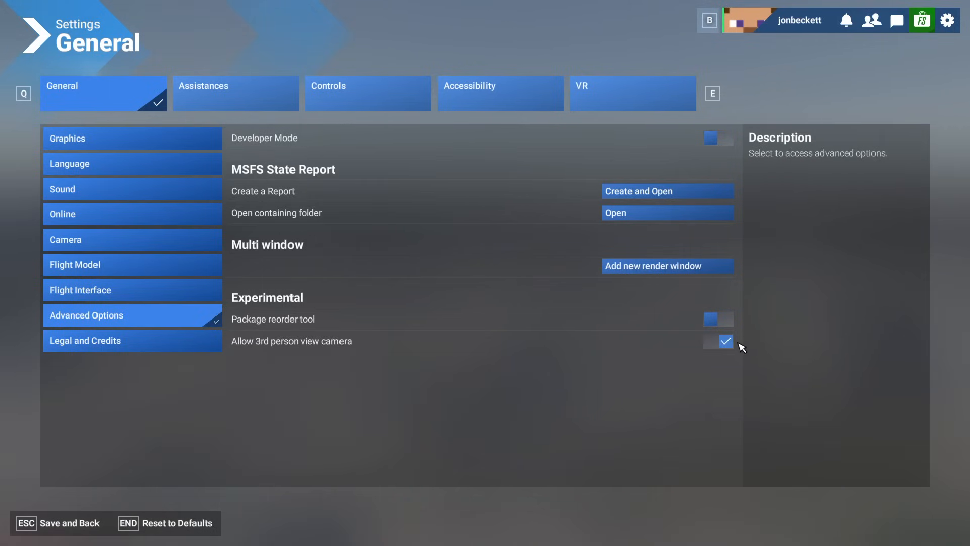
{"action": "key", "text": "Escape"}
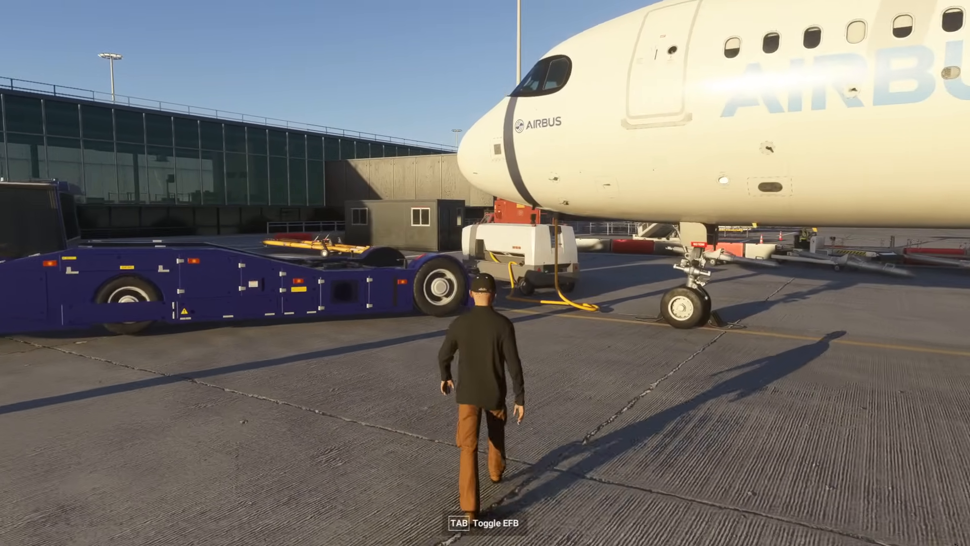
- Walk the pilot forward around the aircraft toward the nose gear
{"action": "key", "text": "w"}
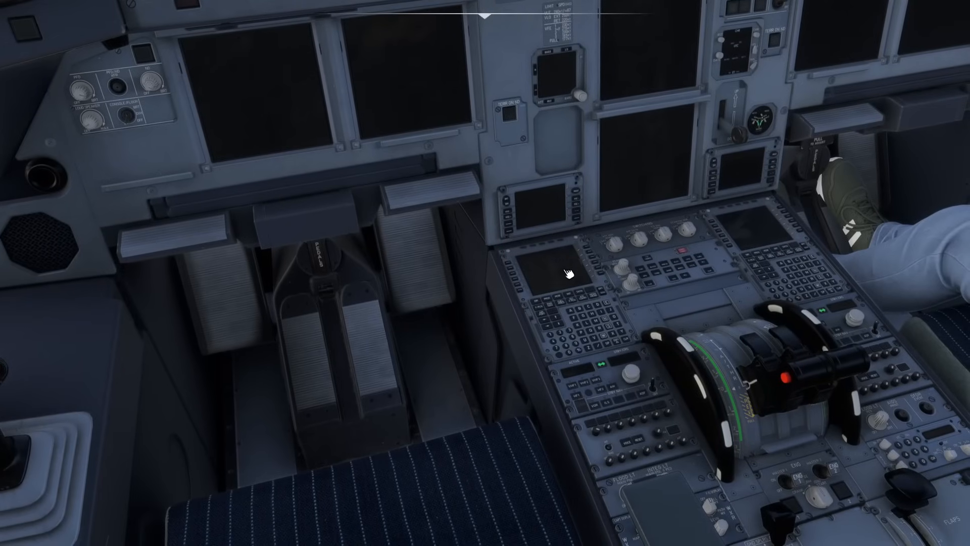
{"action": "mouse_move", "coordinate": [522, 299]}
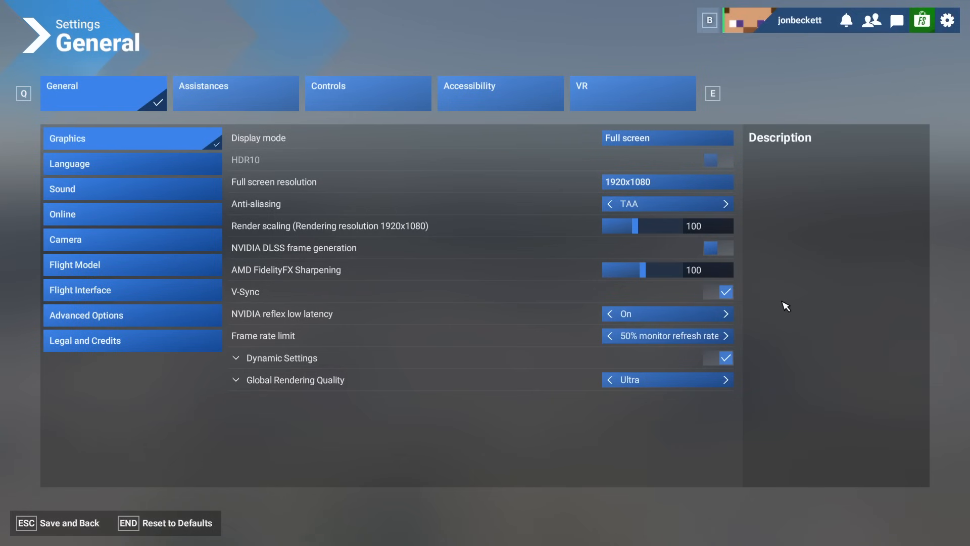
- Filter the A320neo keyboard controls by searching 'load' to list the Load Custom Camera commands
{"action": "left_click", "coordinate": [367, 93]}
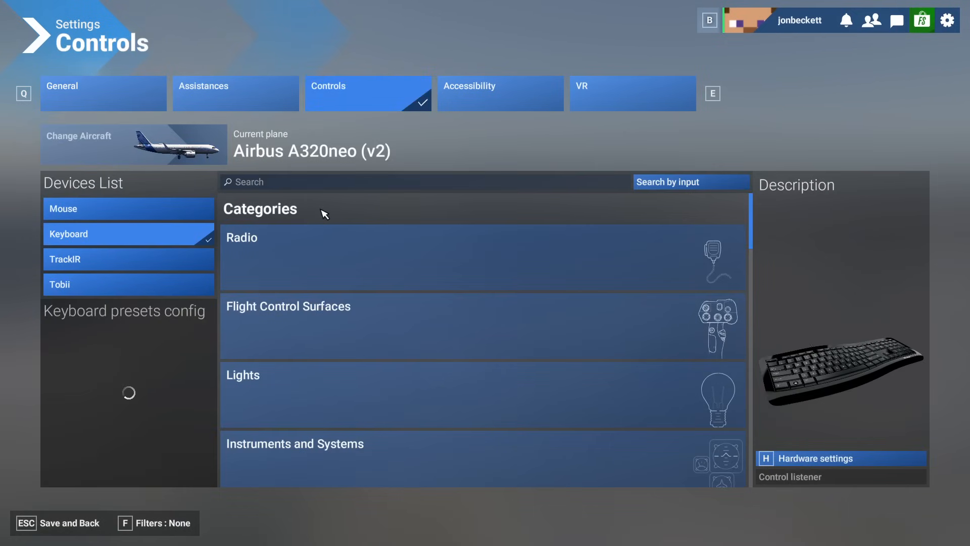
{"action": "left_click", "coordinate": [128, 233]}
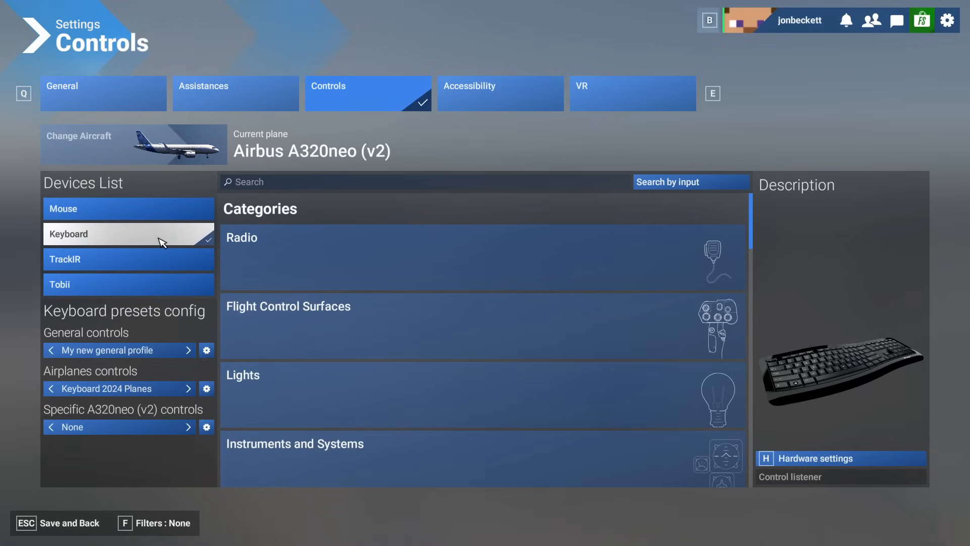
{"action": "mouse_move", "coordinate": [128, 256]}
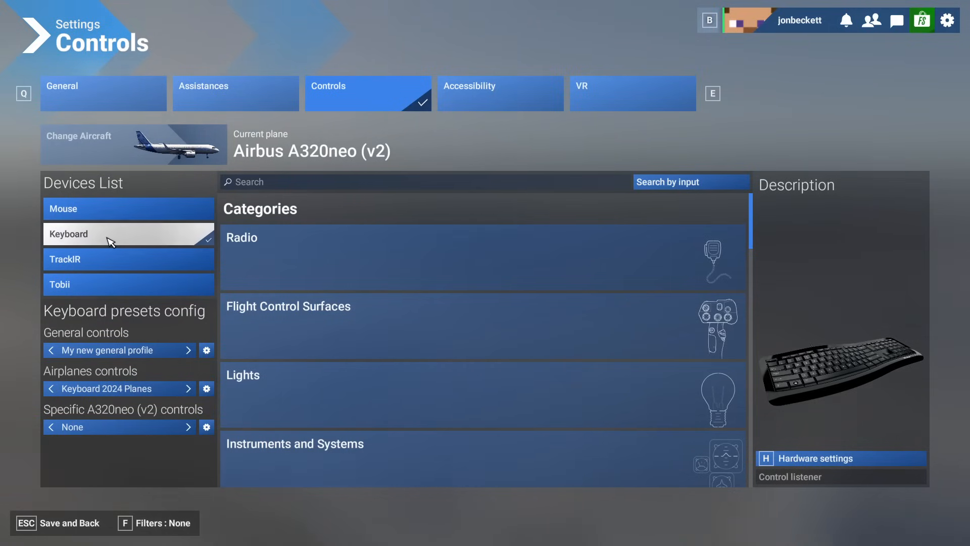
{"action": "mouse_move", "coordinate": [137, 240]}
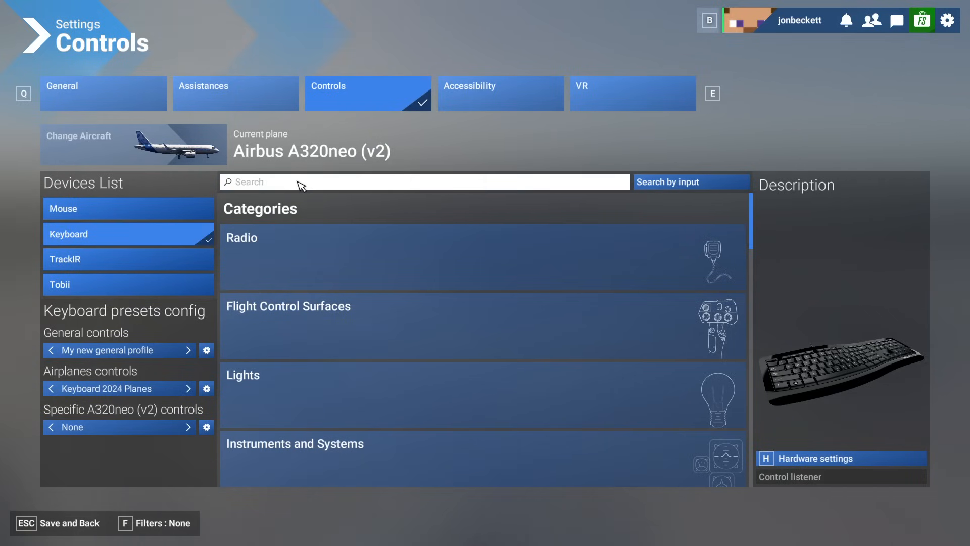
{"action": "left_click", "coordinate": [424, 182]}
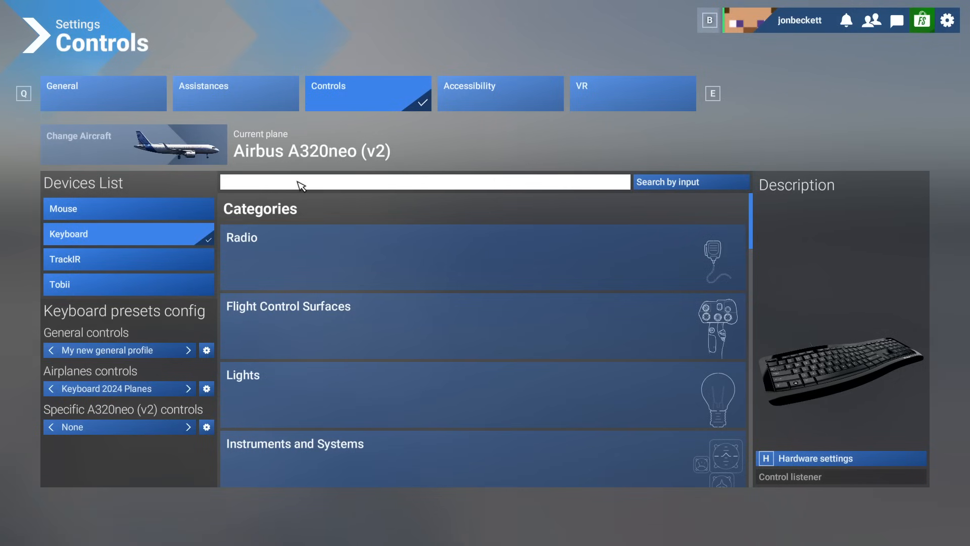
{"action": "left_click", "coordinate": [423, 180]}
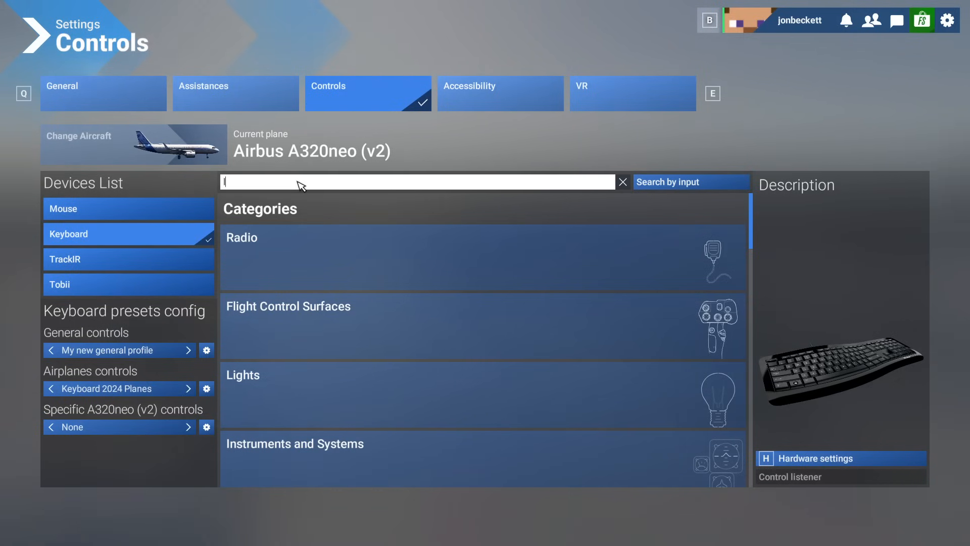
{"action": "type", "text": "load"}
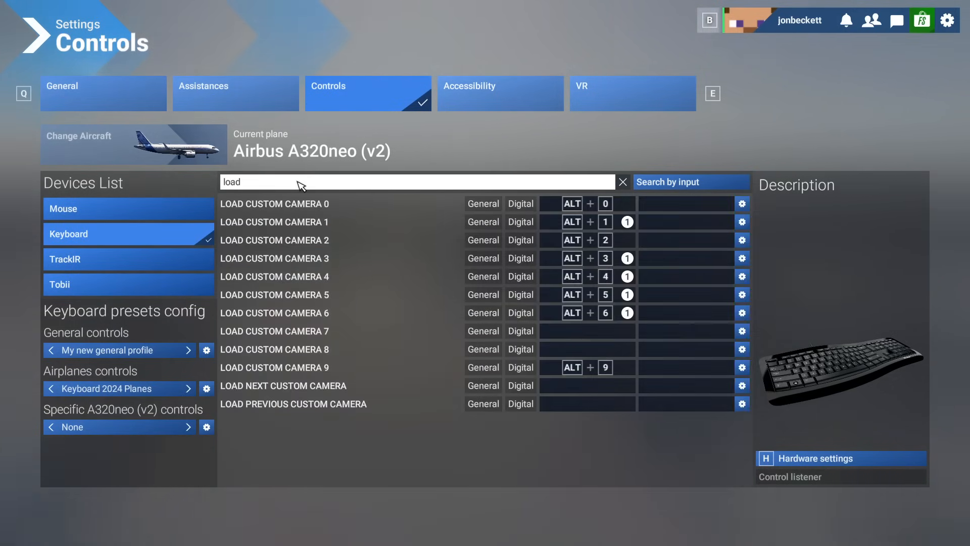
{"action": "left_click", "coordinate": [309, 181]}
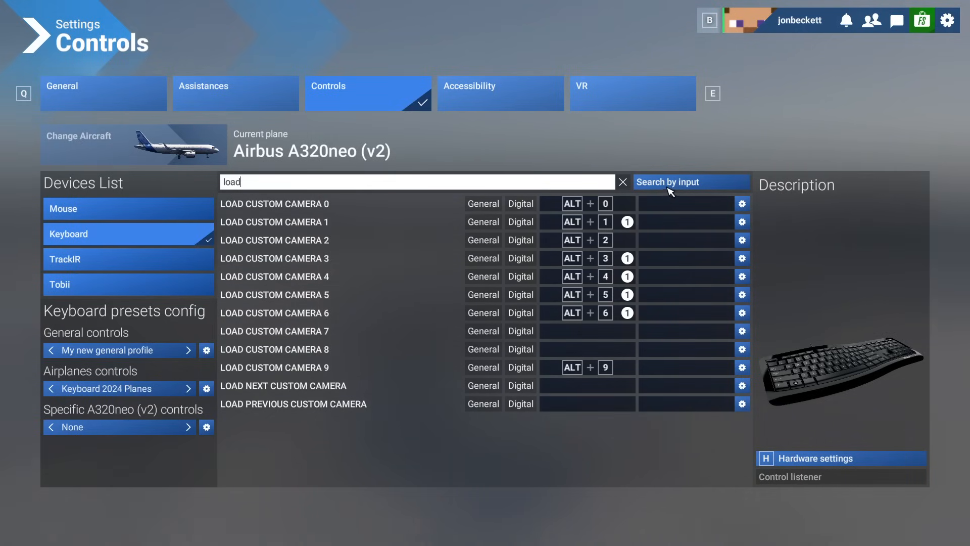
- Search by key for ALT 1, clear the conflicting Toggle Flight Assistant binding, and return to the 'load' search
{"action": "left_click", "coordinate": [623, 181]}
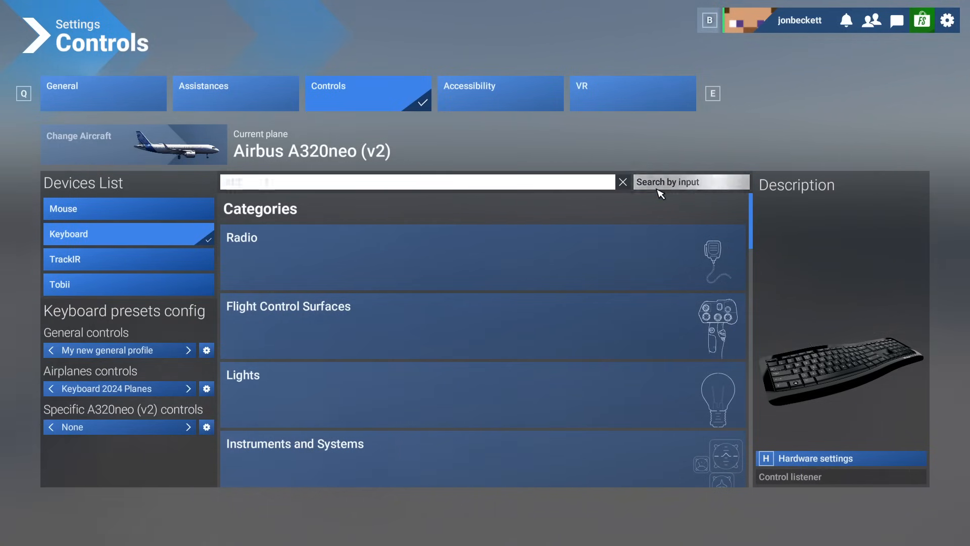
{"action": "type", "text": "ALT 1"}
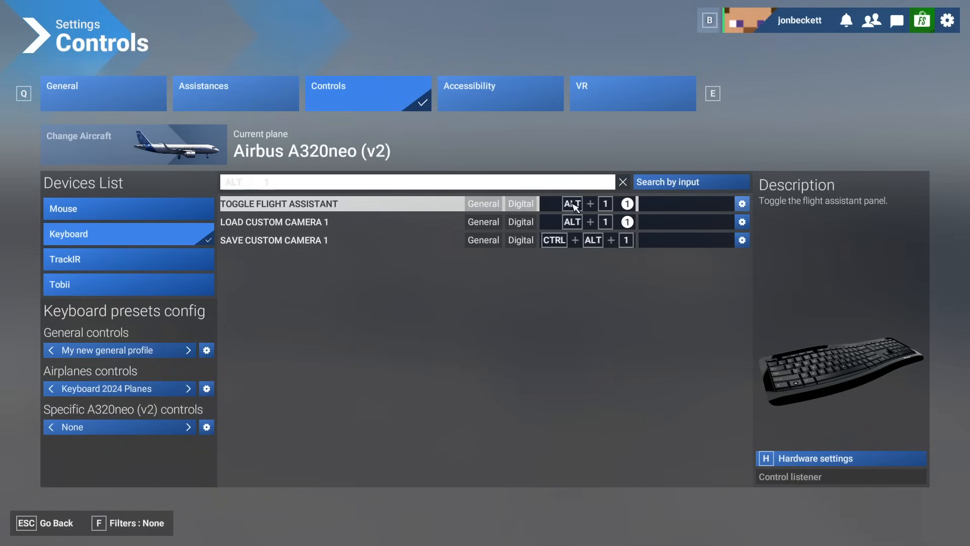
{"action": "mouse_move", "coordinate": [463, 221]}
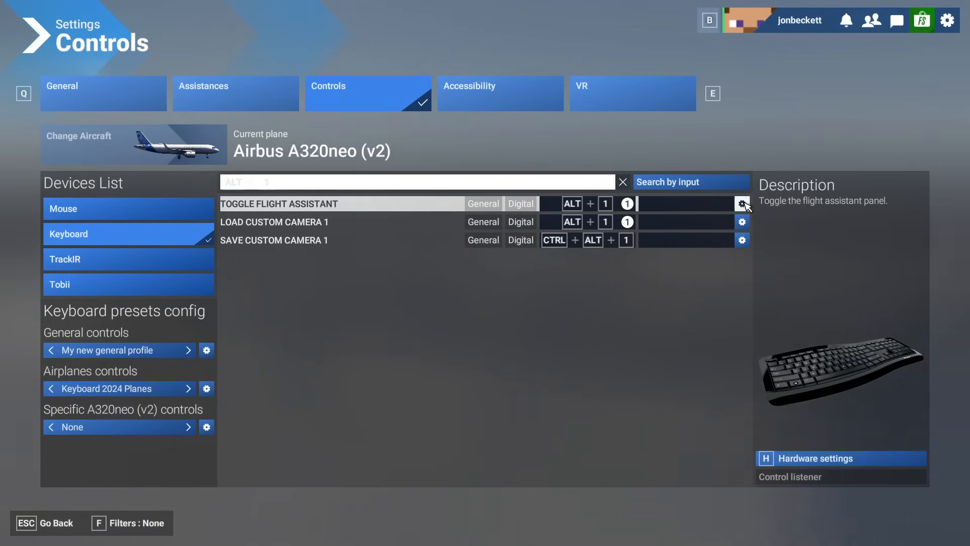
{"action": "left_click", "coordinate": [742, 203]}
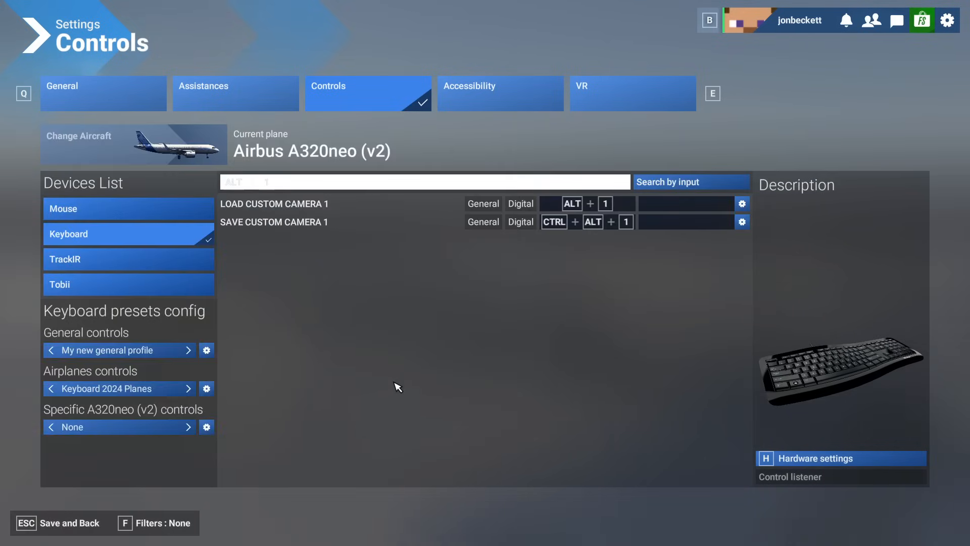
{"action": "mouse_move", "coordinate": [273, 221]}
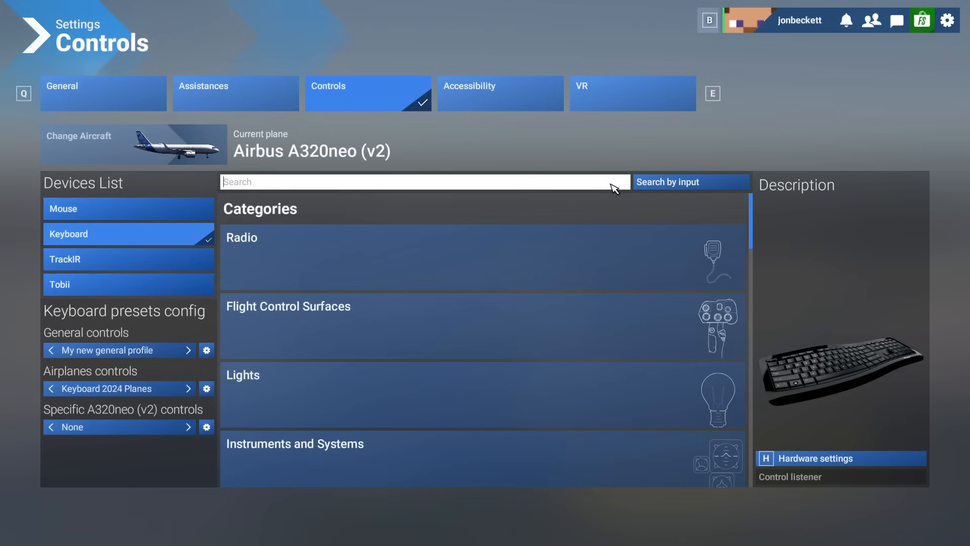
{"action": "type", "text": "load"}
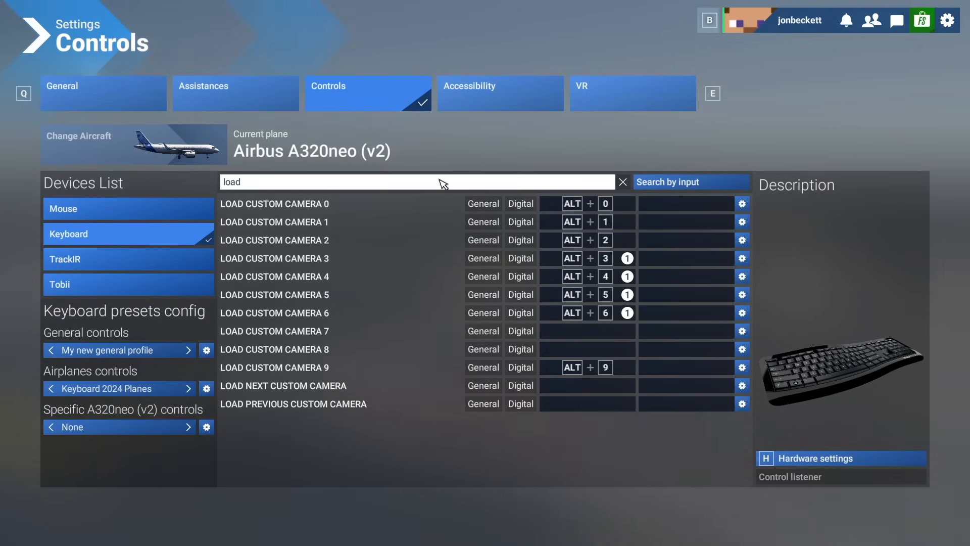
- Search 'sav' and inspect the Save Custom Camera rows bound to Ctrl+Alt+number
{"action": "type", "text": "save"}
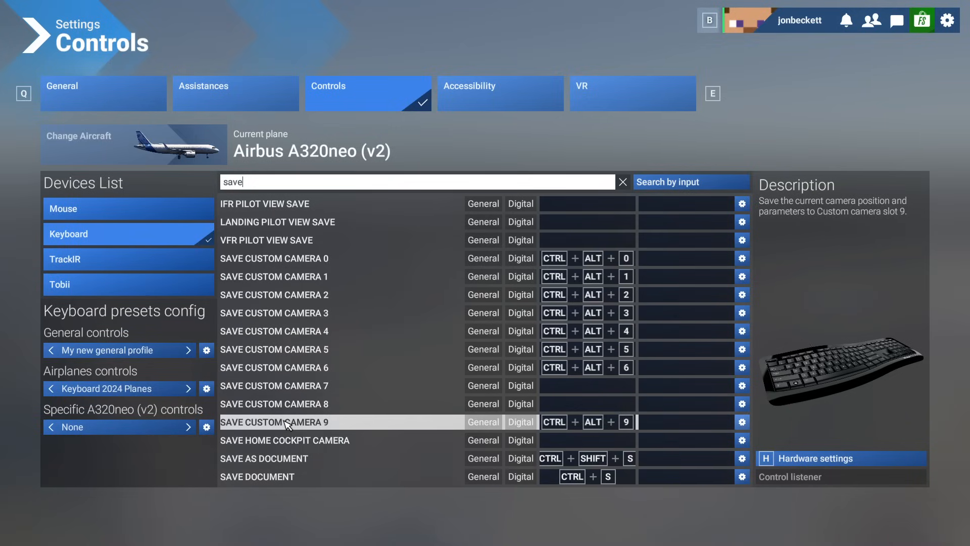
{"action": "mouse_move", "coordinate": [315, 439]}
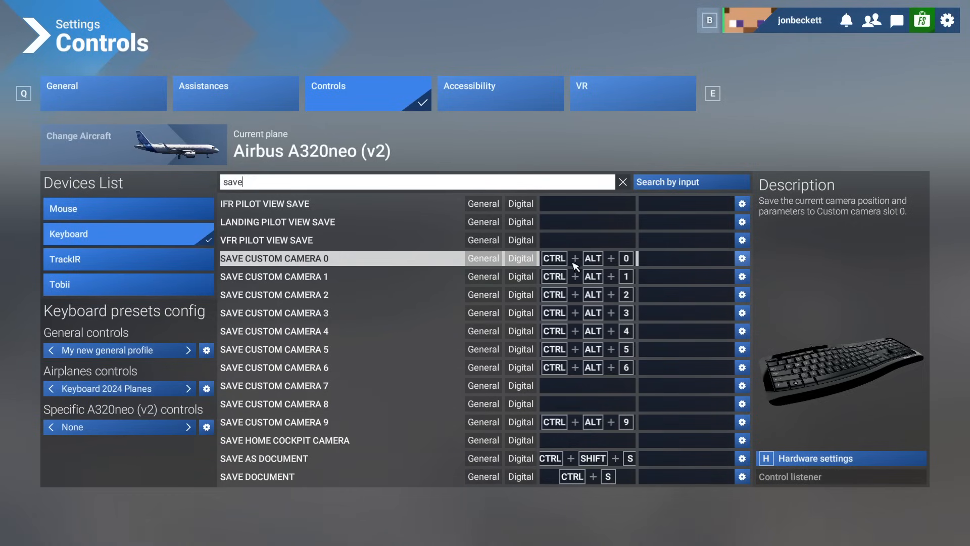
{"action": "left_click", "coordinate": [274, 276]}
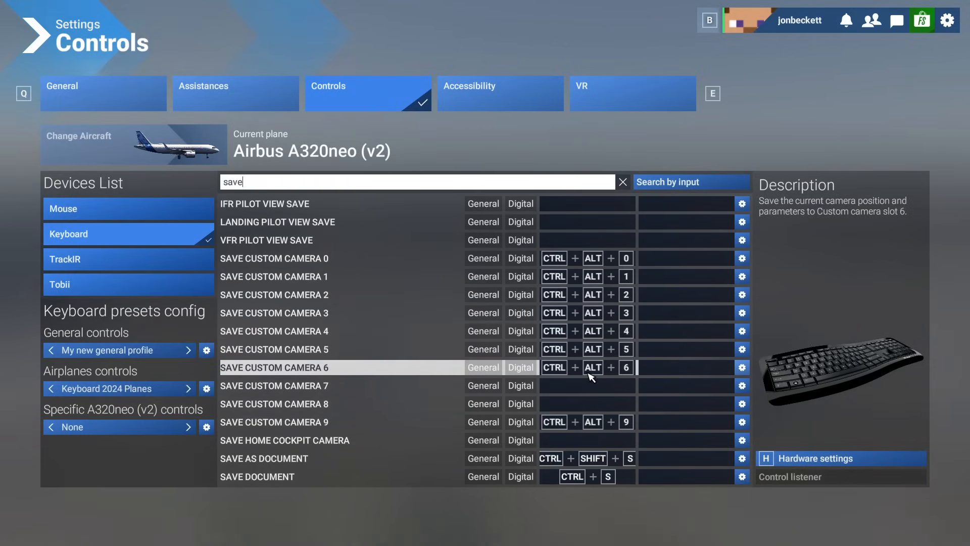
{"action": "left_click", "coordinate": [340, 276]}
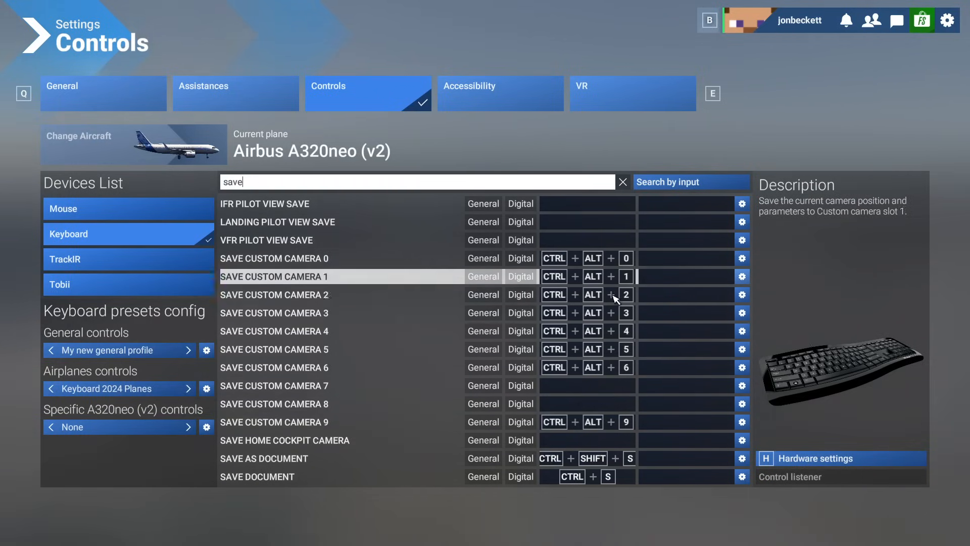
{"action": "left_click", "coordinate": [274, 294]}
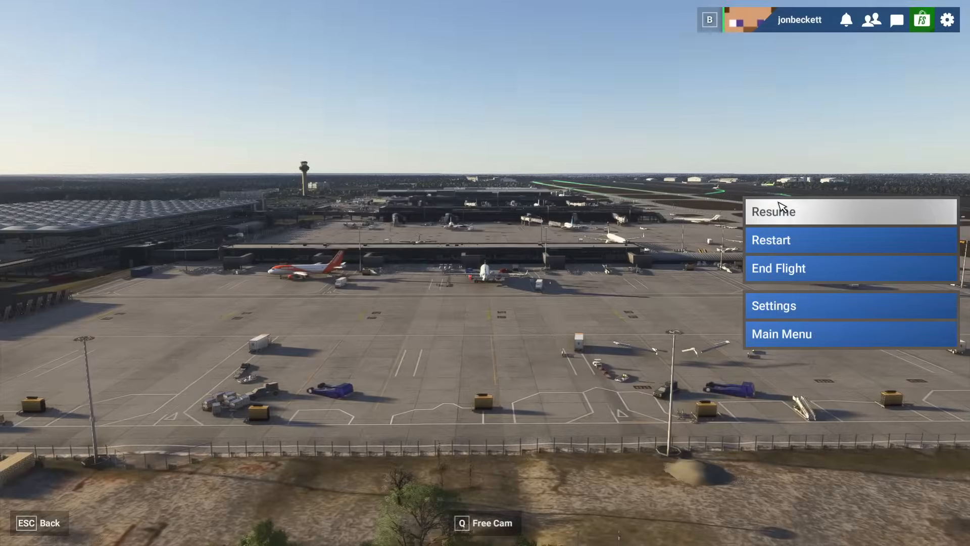
- Reopen Settings > Controls and search 'load' to list the Load Custom Camera actions again
{"action": "left_click", "coordinate": [773, 305]}
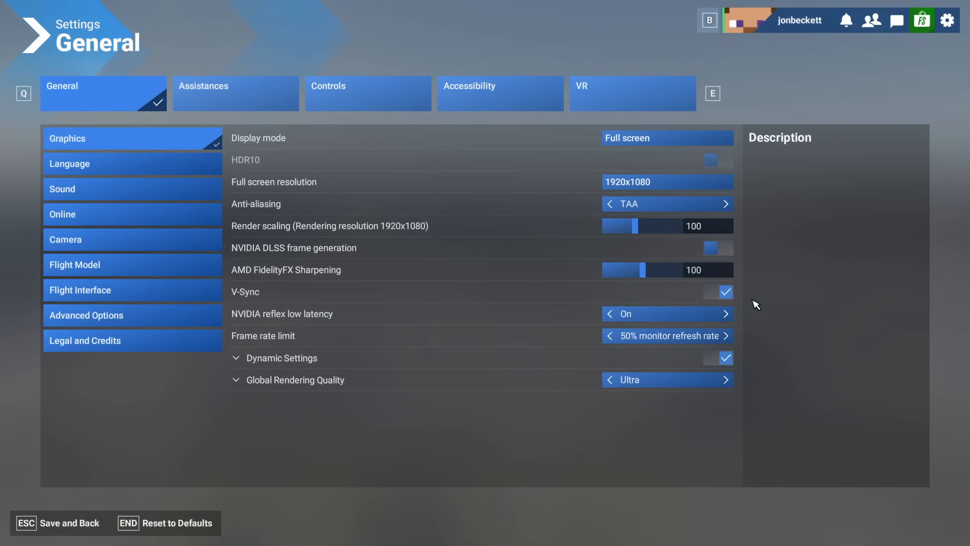
{"action": "left_click", "coordinate": [367, 93]}
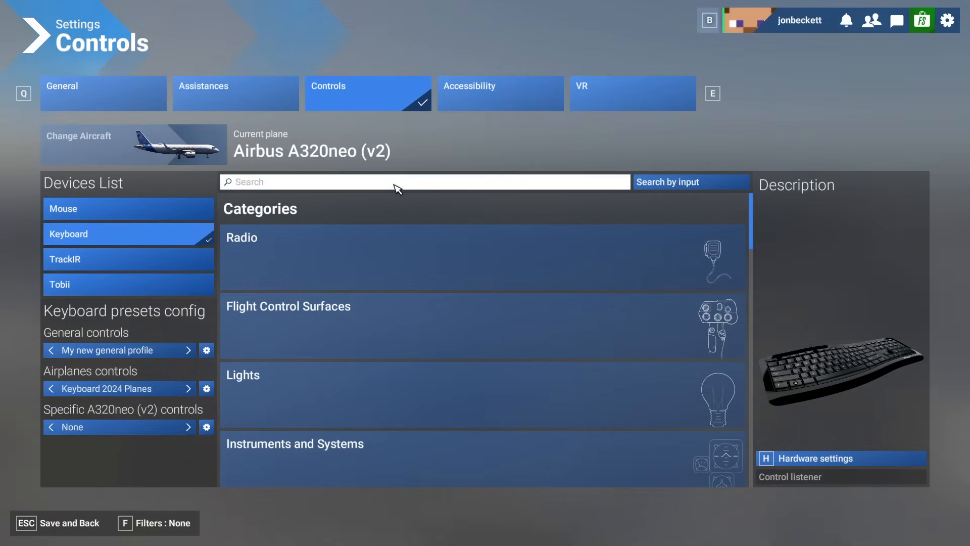
{"action": "left_click", "coordinate": [425, 181]}
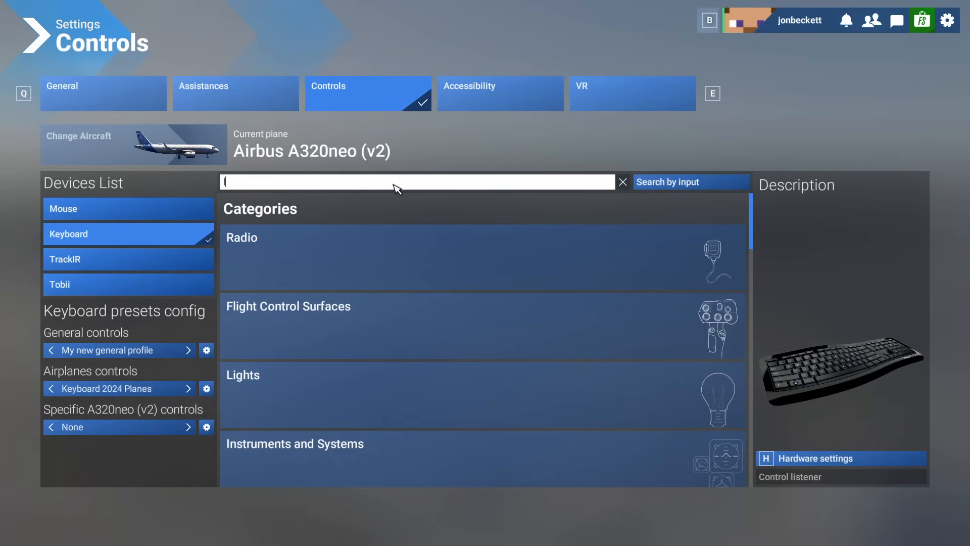
{"action": "type", "text": "load"}
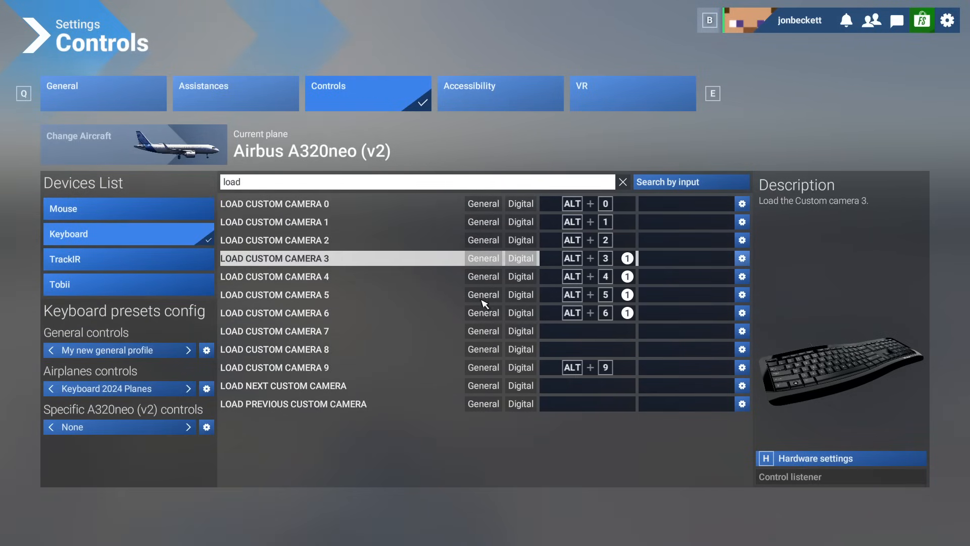
{"action": "left_click", "coordinate": [341, 312]}
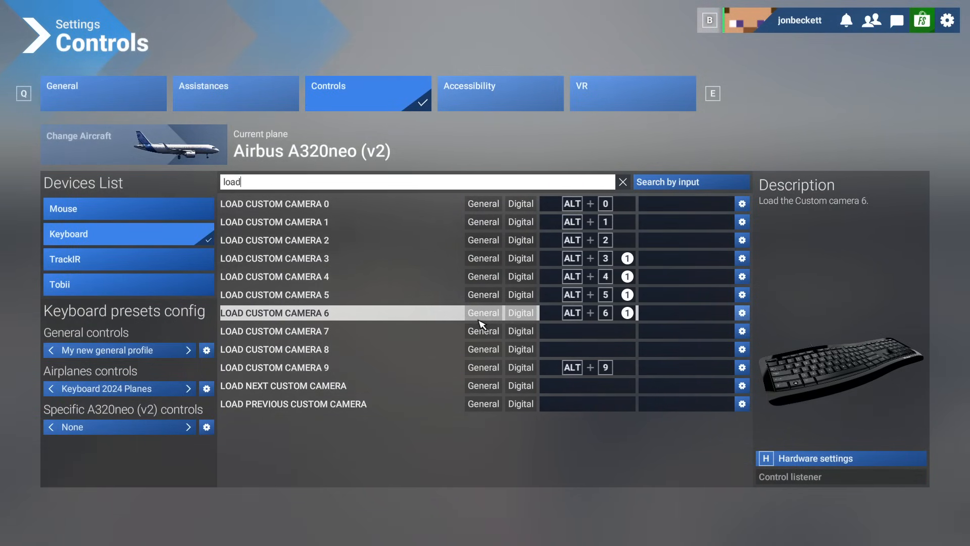
{"action": "mouse_move", "coordinate": [64, 359]}
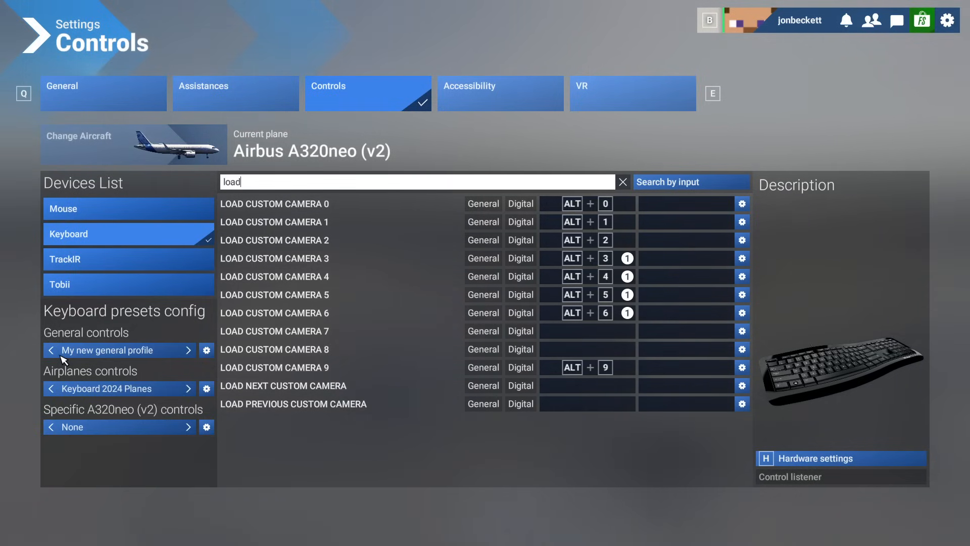
{"action": "mouse_move", "coordinate": [324, 161]}
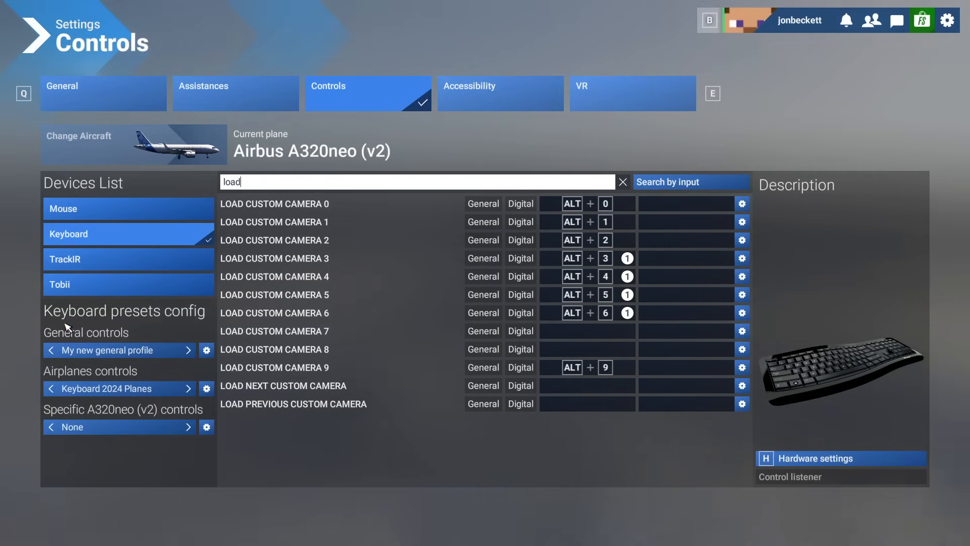
{"action": "mouse_move", "coordinate": [55, 332]}
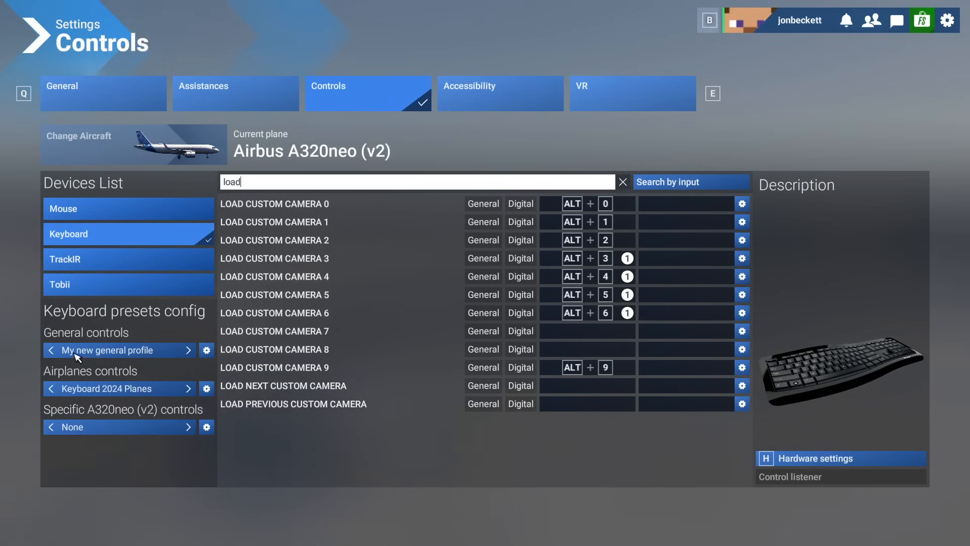
{"action": "mouse_move", "coordinate": [132, 354]}
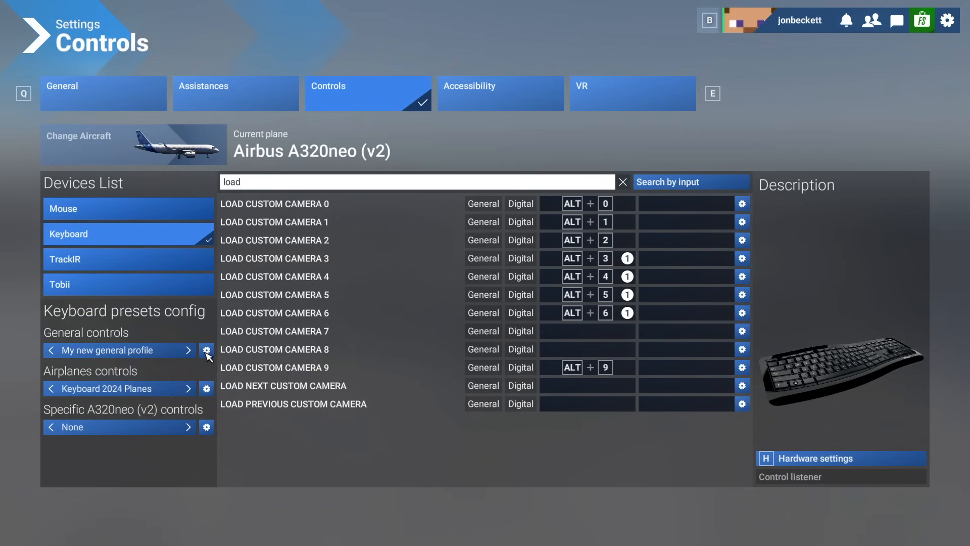
- Rename the general keyboard controls profile to 'Inibuilds Airbus A320 V2'
{"action": "left_click", "coordinate": [206, 351]}
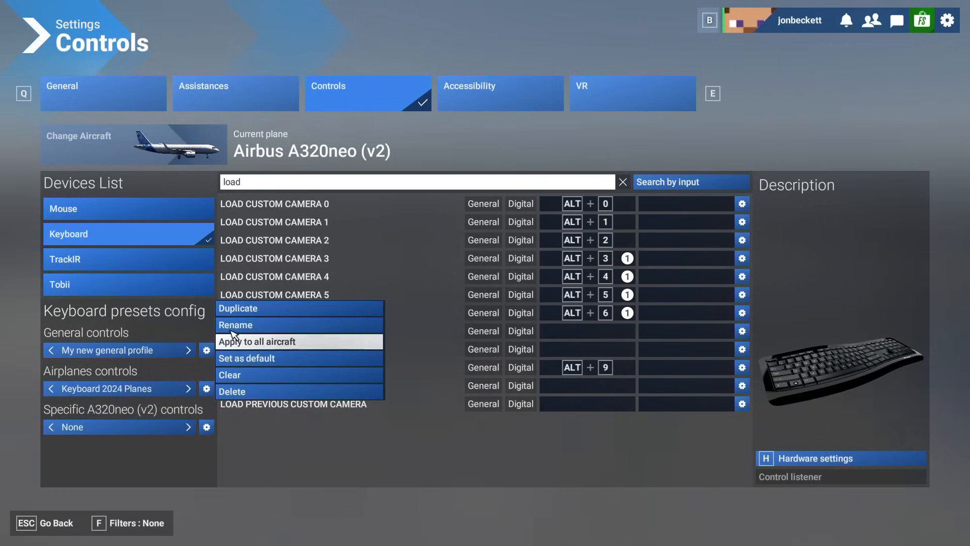
{"action": "left_click", "coordinate": [235, 324]}
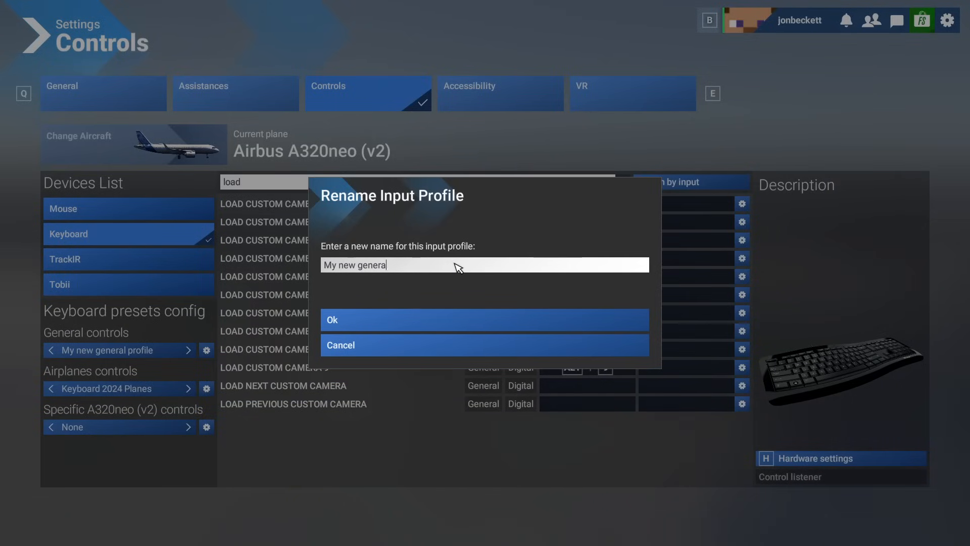
{"action": "type", "text": "Inibuilds Airbus"}
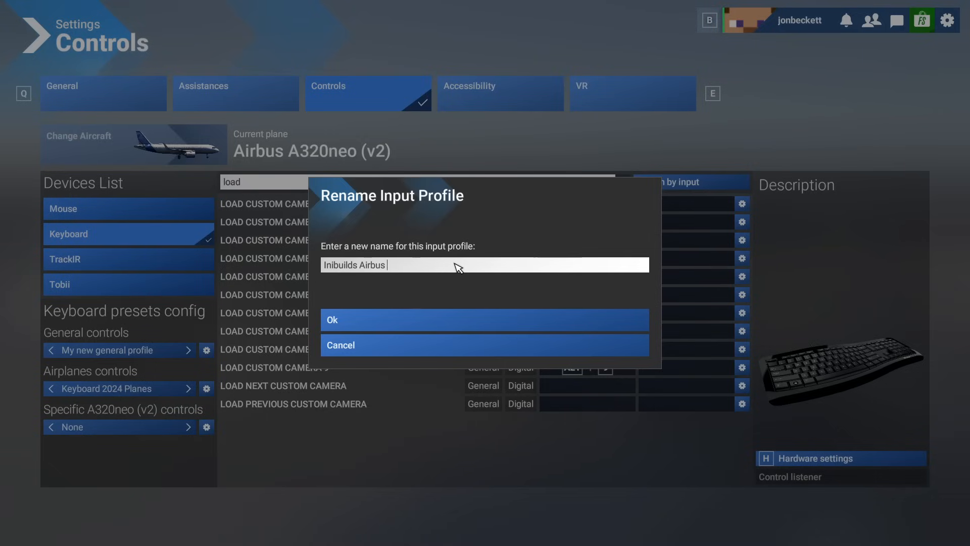
{"action": "type", "text": "A320"}
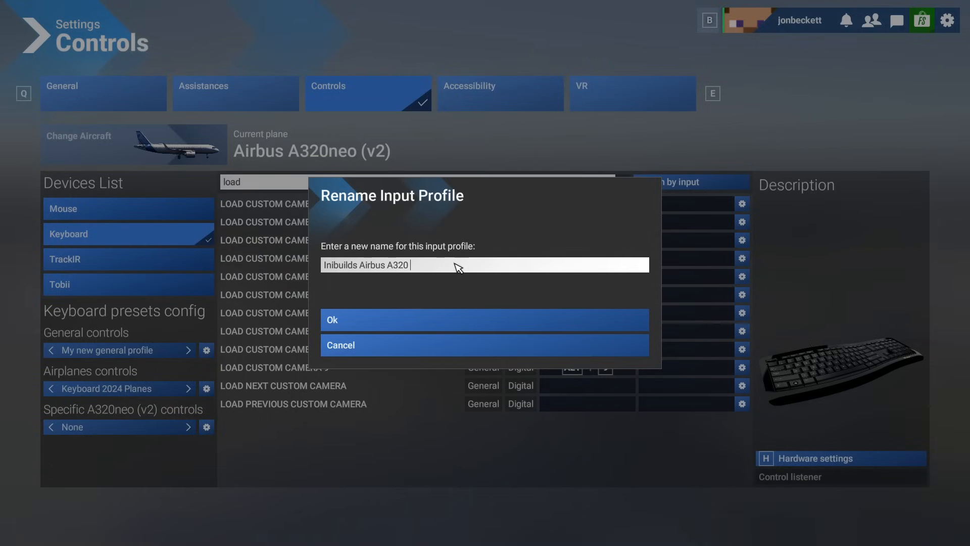
{"action": "type", "text": "V"}
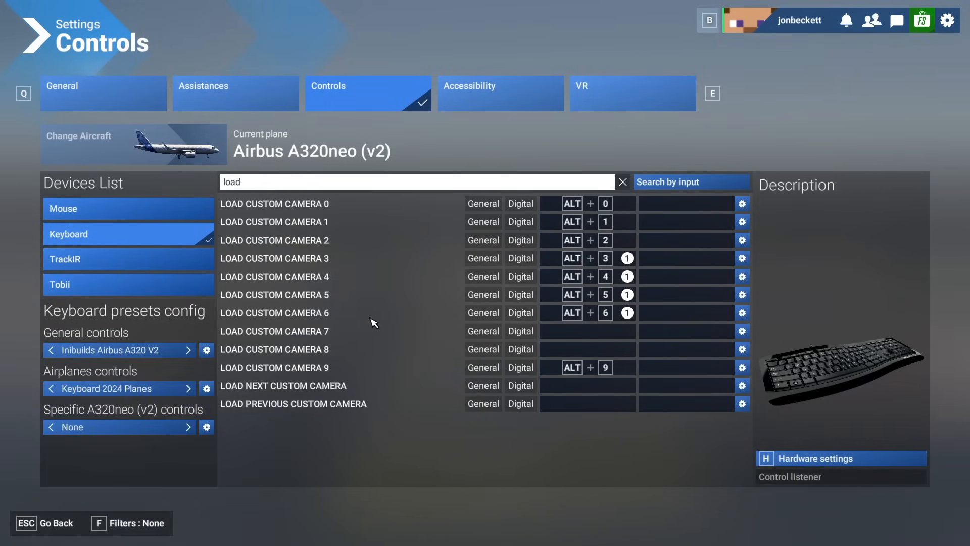
{"action": "mouse_move", "coordinate": [365, 221]}
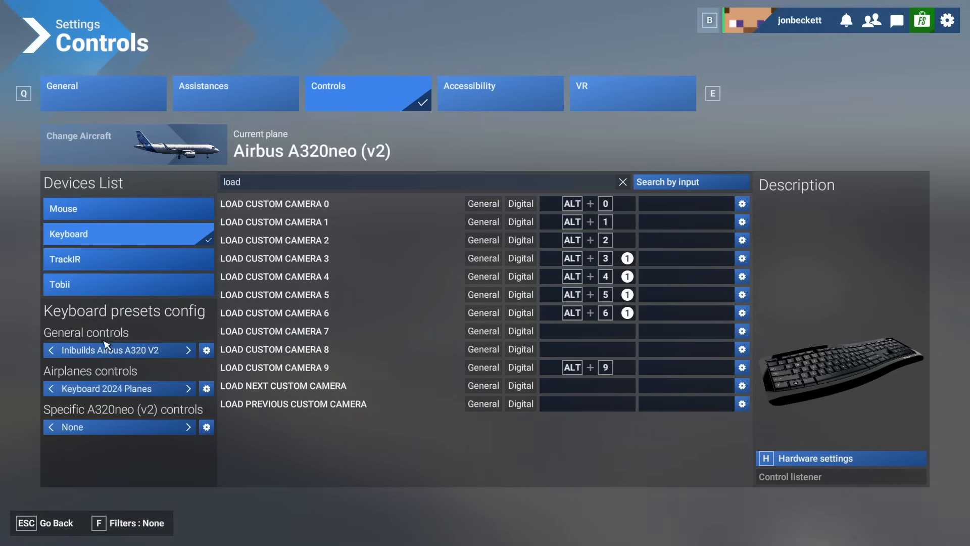
{"action": "mouse_move", "coordinate": [145, 350]}
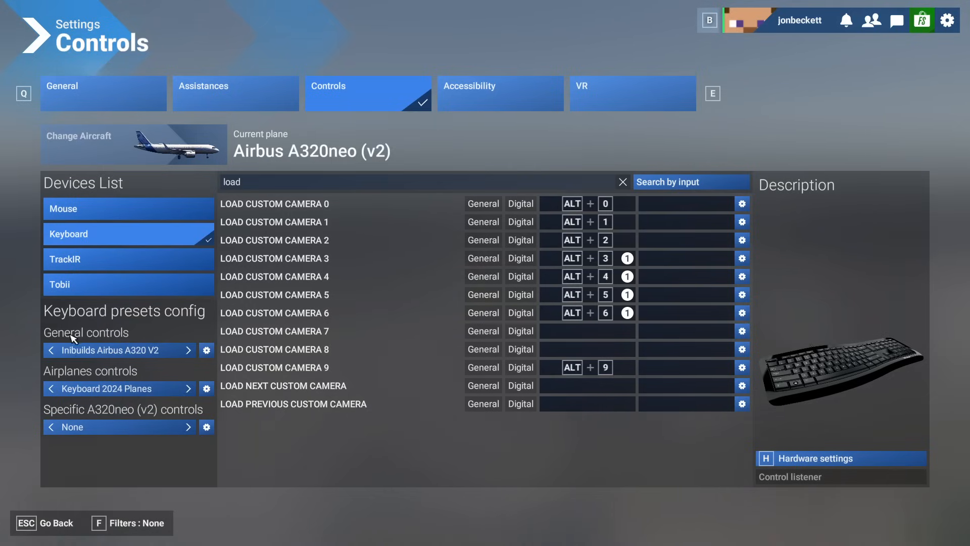
{"action": "mouse_move", "coordinate": [142, 355]}
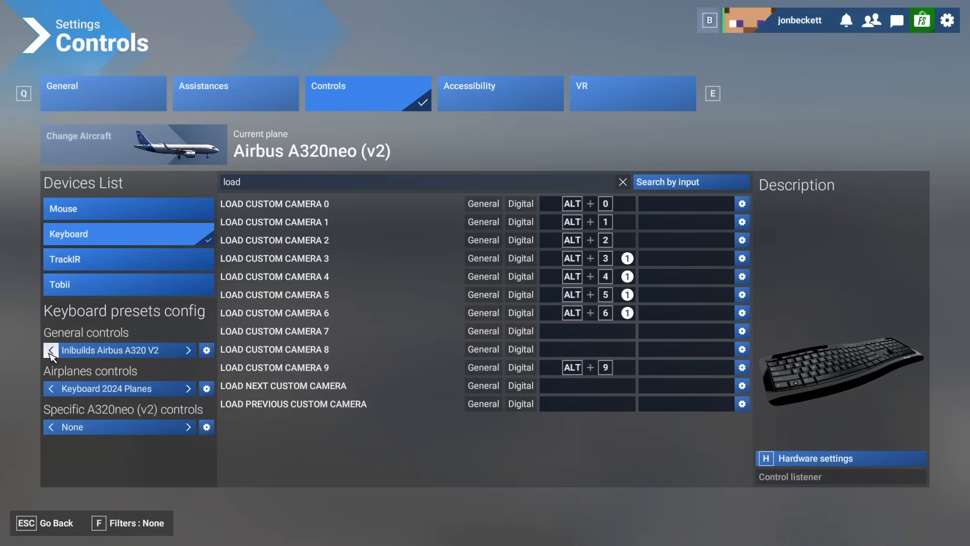
- Cycle the general controls preset via Keyboard 2020 Transversal back to Inibuilds Airbus A320 V2
{"action": "left_click", "coordinate": [50, 350]}
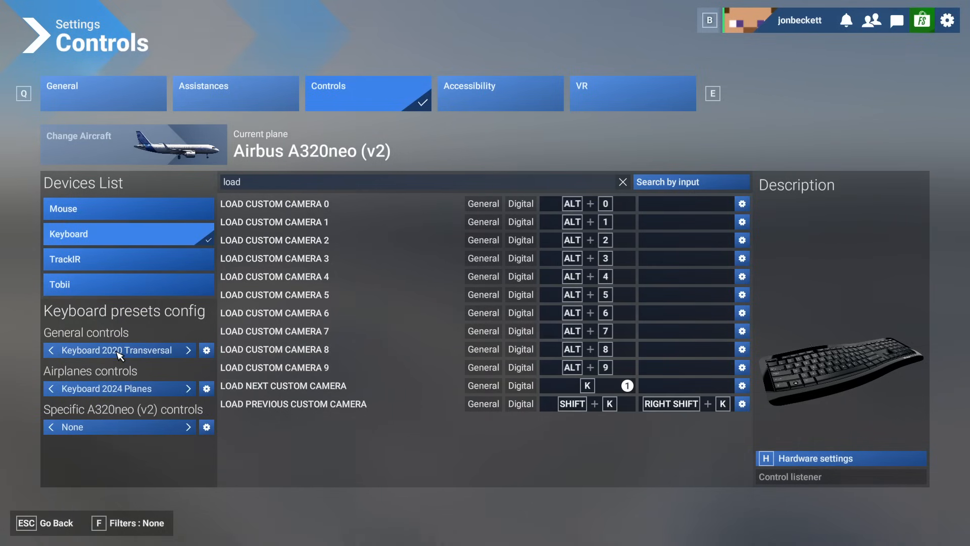
{"action": "mouse_move", "coordinate": [96, 365]}
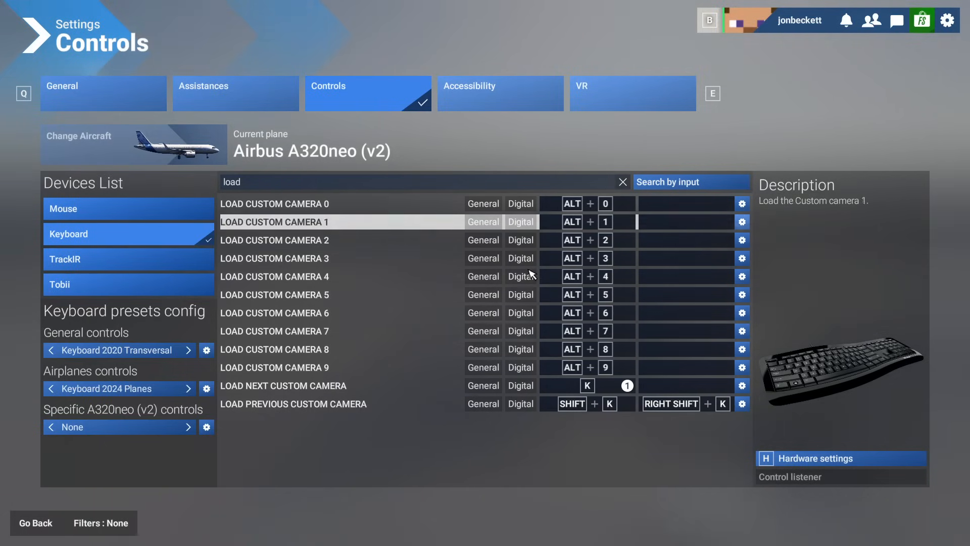
{"action": "left_click", "coordinate": [50, 351]}
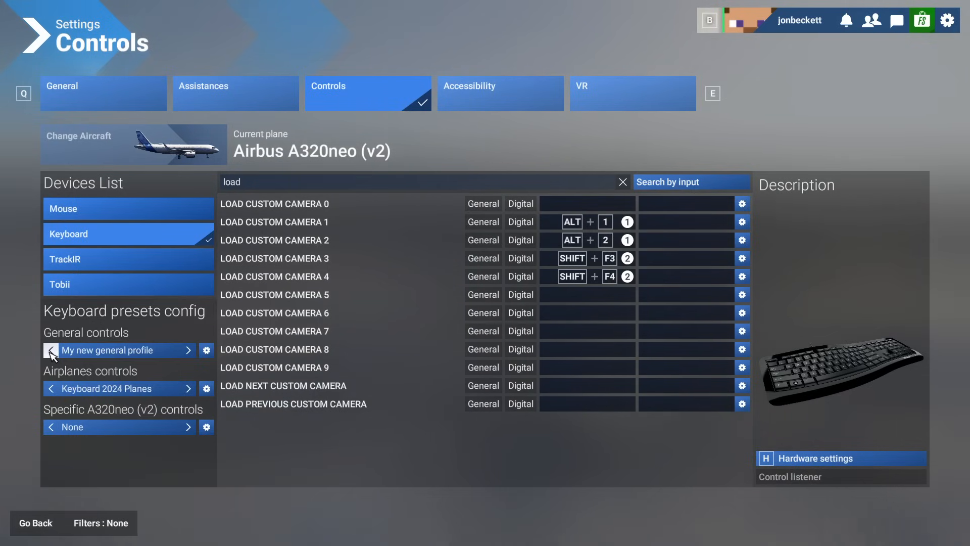
{"action": "left_click", "coordinate": [188, 351]}
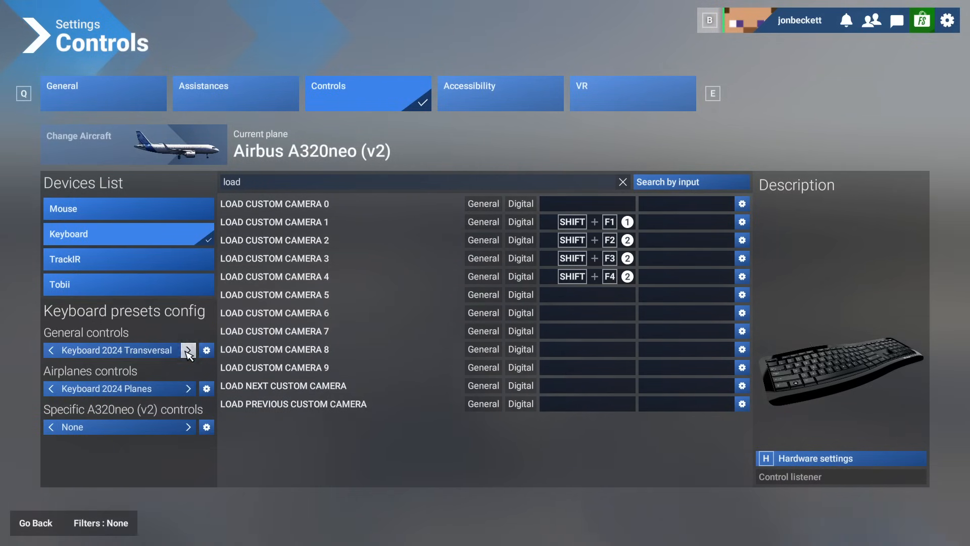
{"action": "left_click", "coordinate": [188, 349]}
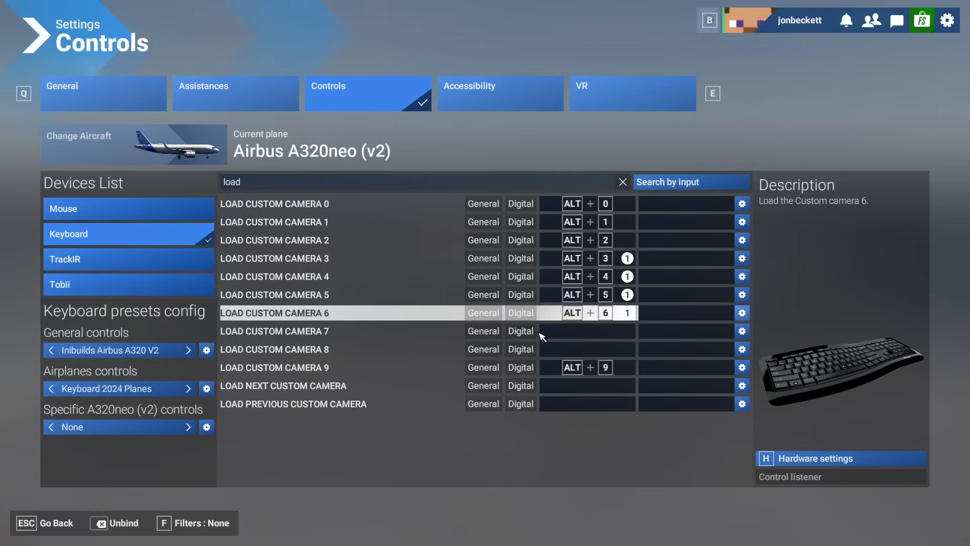
- Finish assigning the Load Custom Camera 6 binding
{"action": "left_click", "coordinate": [273, 348]}
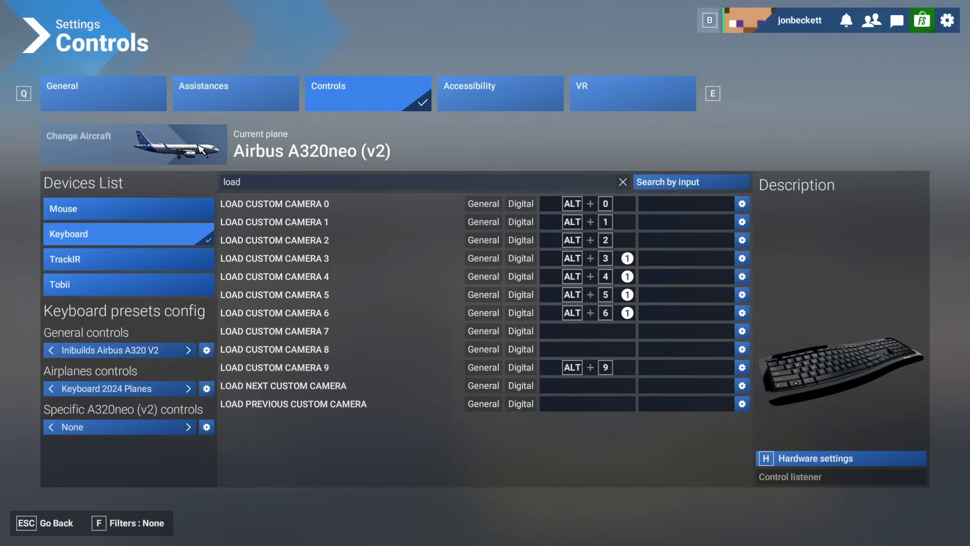
{"action": "mouse_move", "coordinate": [87, 361]}
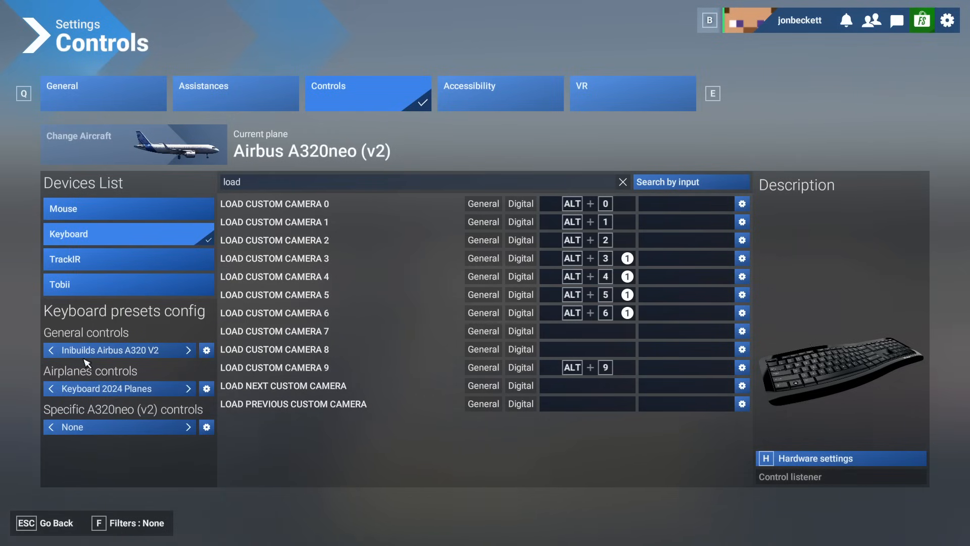
{"action": "mouse_move", "coordinate": [49, 346]}
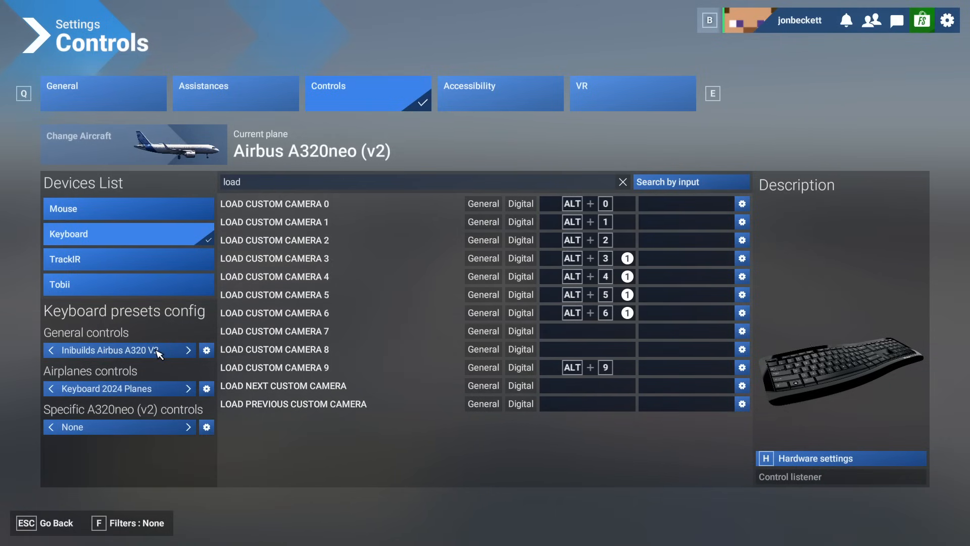
{"action": "mouse_move", "coordinate": [138, 354]}
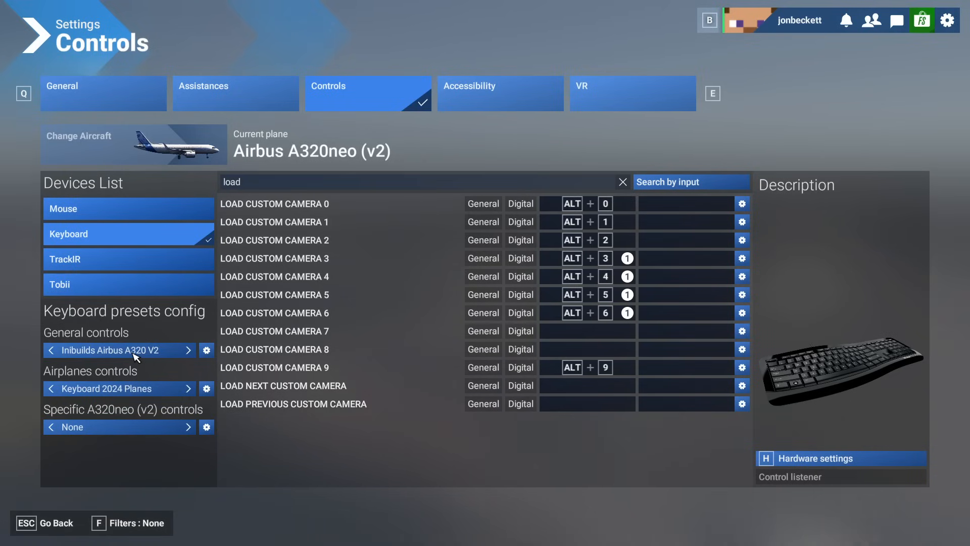
{"action": "mouse_move", "coordinate": [157, 353]}
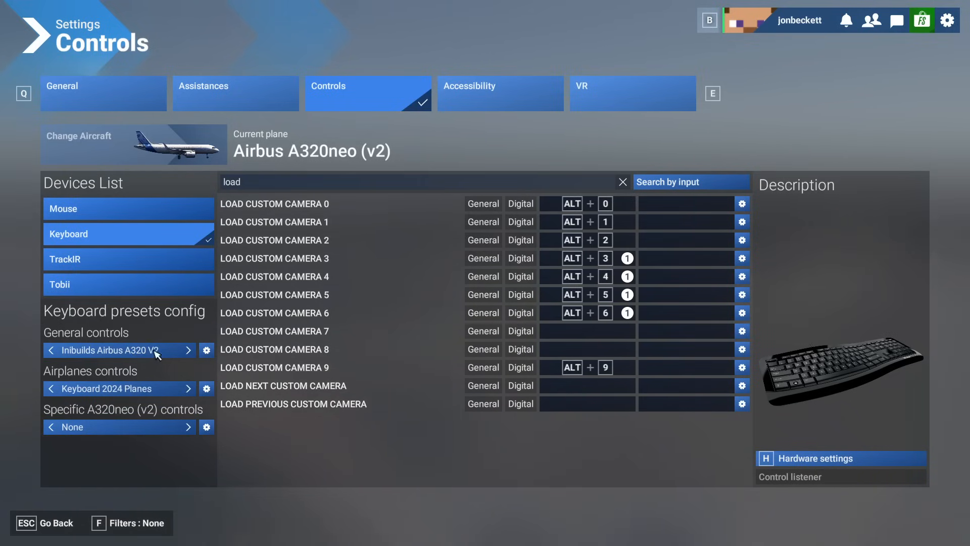
{"action": "mouse_move", "coordinate": [170, 332]}
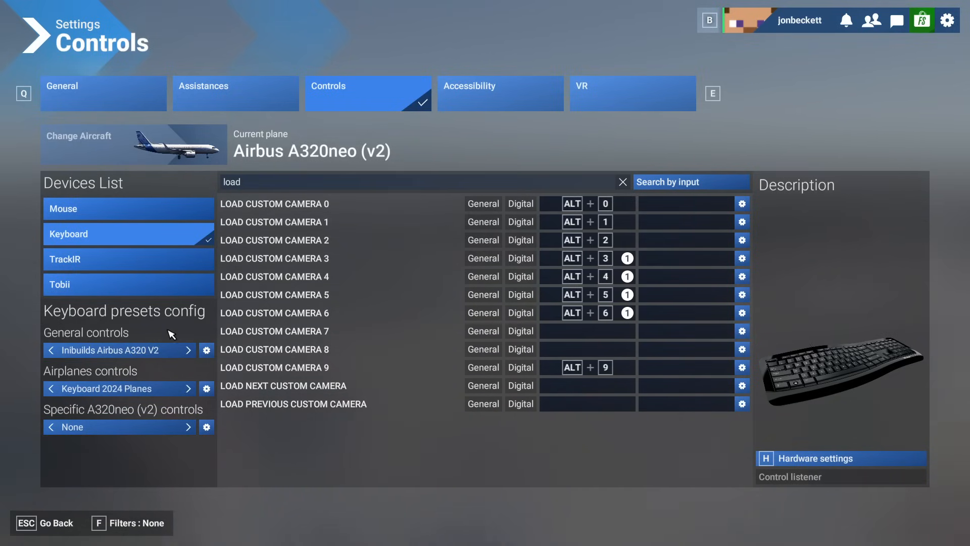
{"action": "mouse_move", "coordinate": [136, 357]}
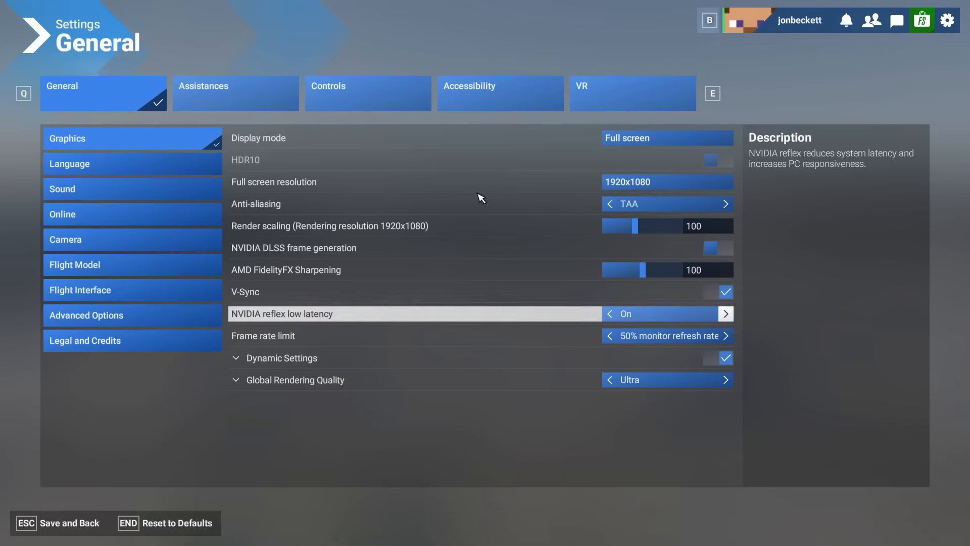
- Return to Controls and search 'load' to filter the Load Custom Camera commands
{"action": "left_click", "coordinate": [367, 93]}
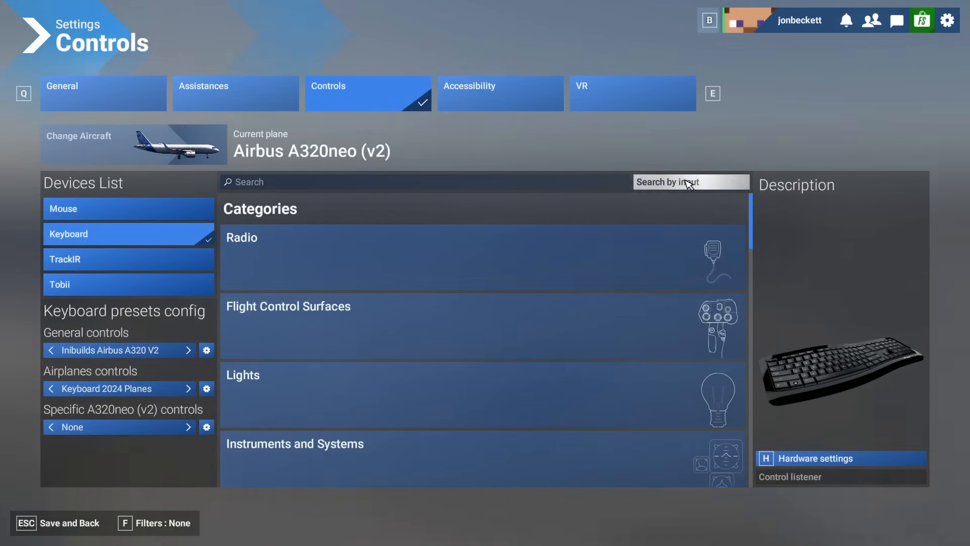
{"action": "left_click", "coordinate": [420, 181]}
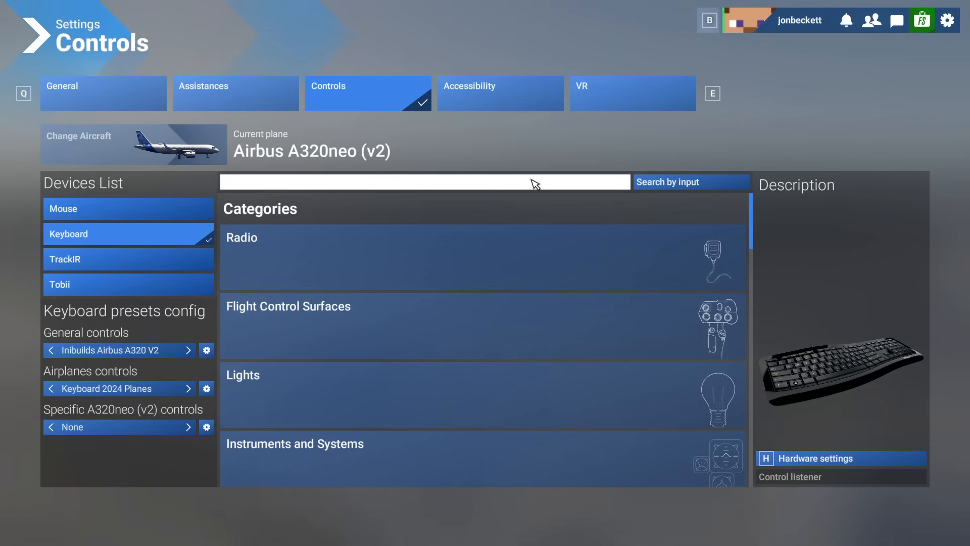
{"action": "type", "text": "load"}
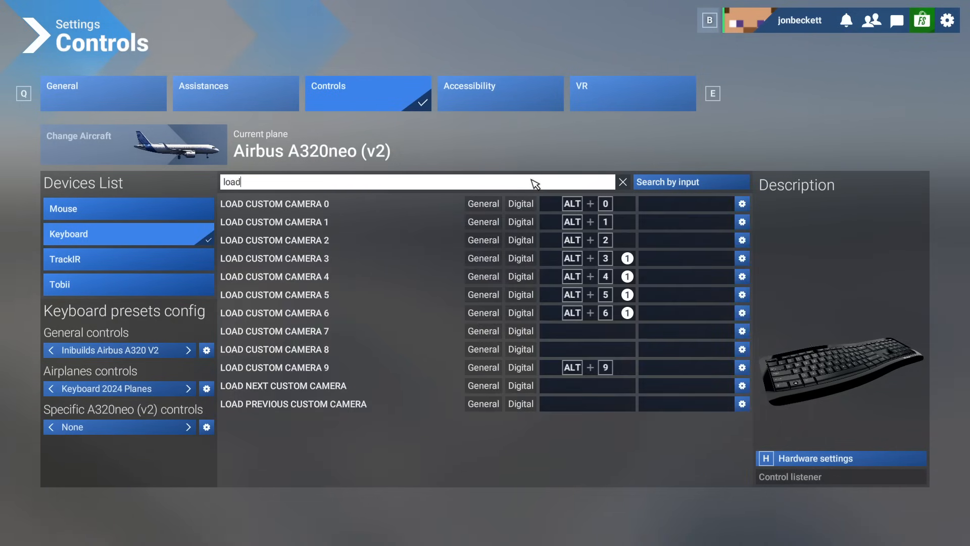
{"action": "mouse_move", "coordinate": [330, 374]}
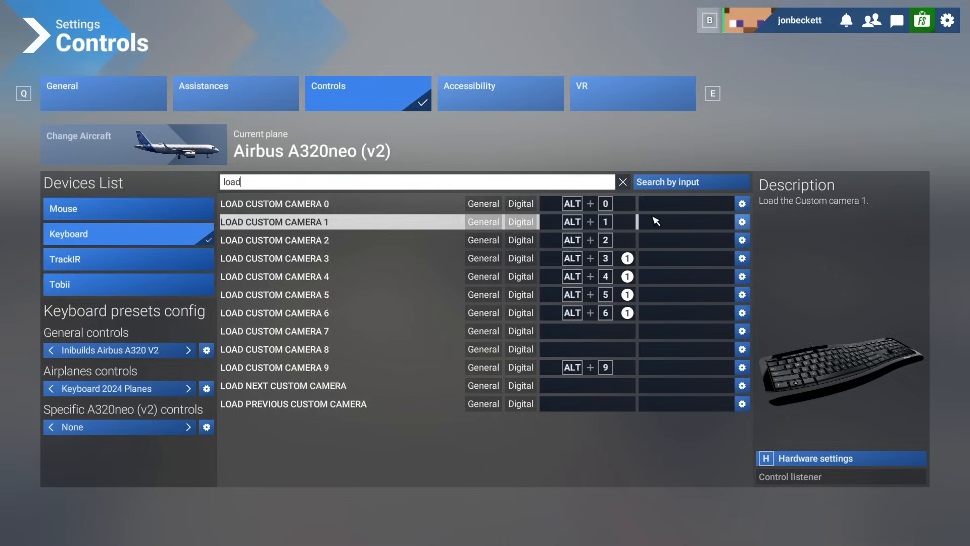
- Find the Alt+3 bindings via Search by input and unbind Toggle Taxi Ribbon from Alt+3
{"action": "left_click", "coordinate": [691, 181]}
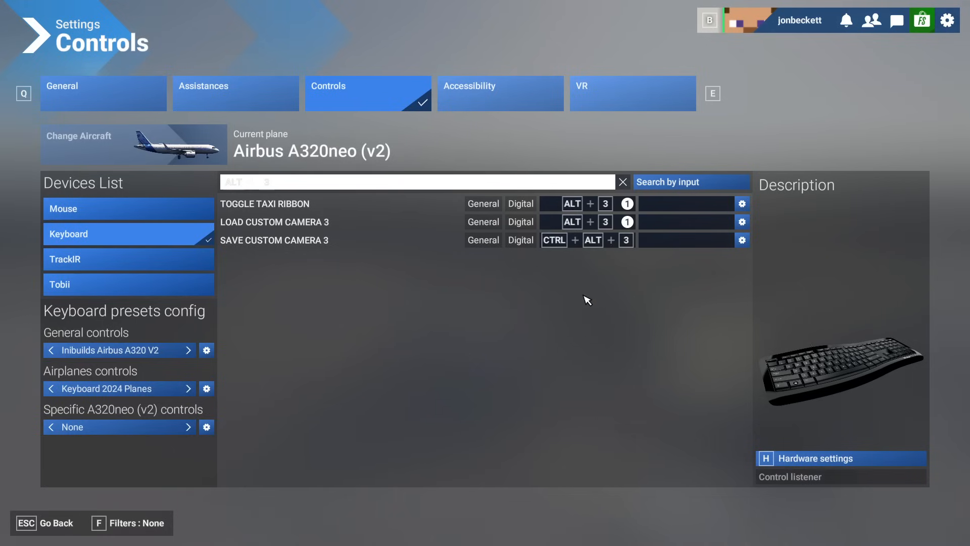
{"action": "mouse_move", "coordinate": [346, 227]}
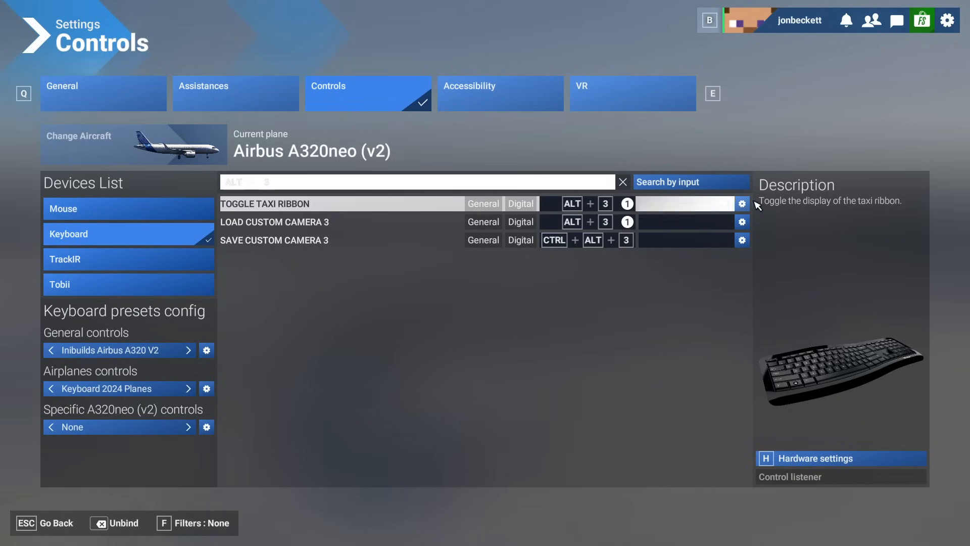
{"action": "left_click", "coordinate": [742, 203]}
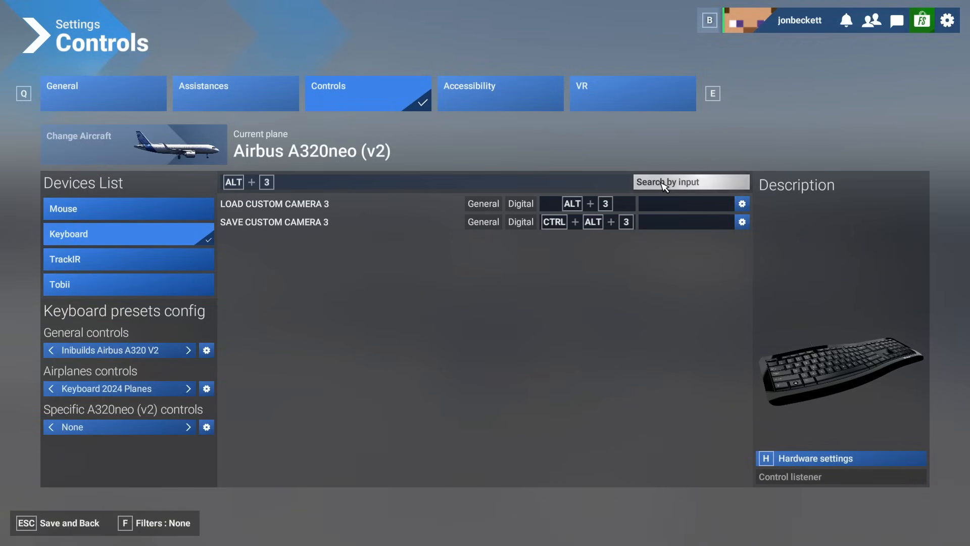
- Check Alt+8 for conflicts, clear the search, and return from Settings to the paused flight
{"action": "left_click", "coordinate": [687, 181]}
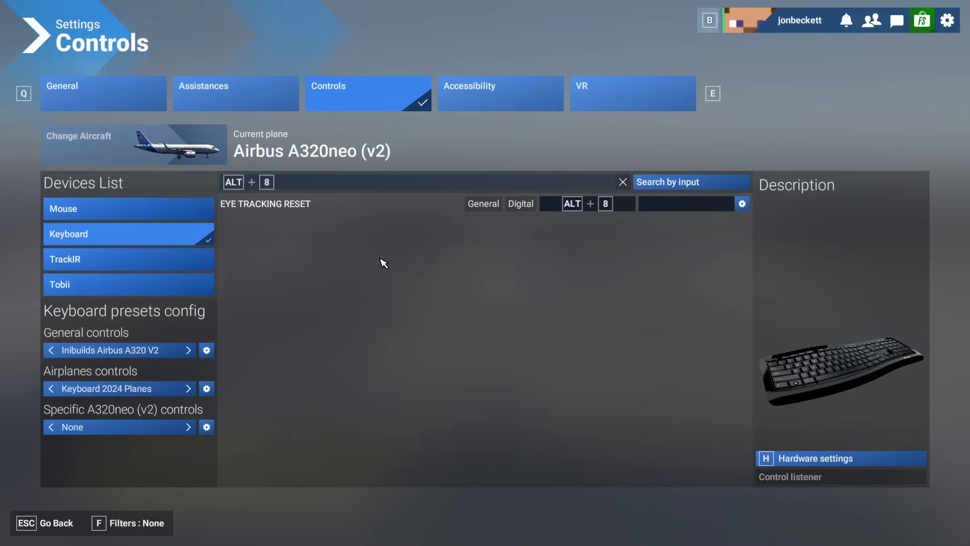
{"action": "mouse_move", "coordinate": [603, 217]}
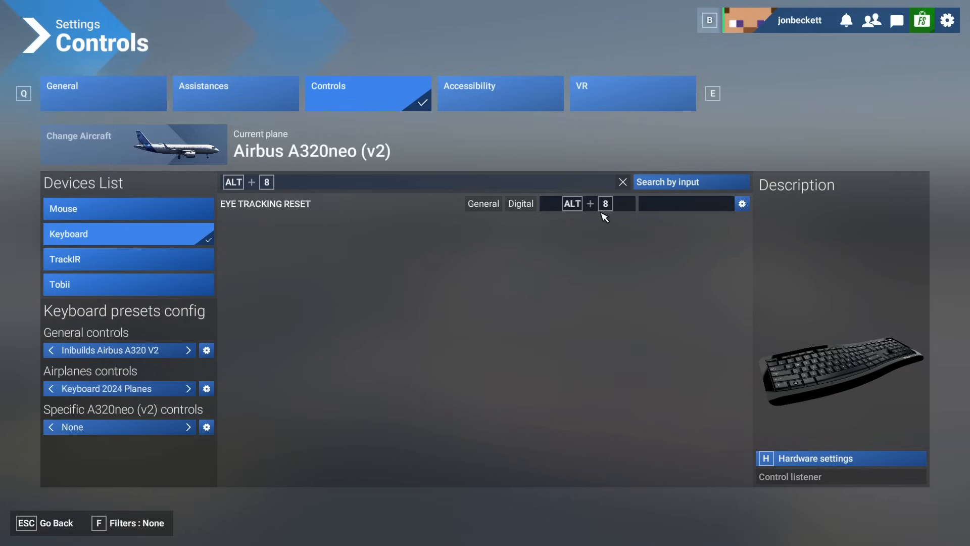
{"action": "left_click", "coordinate": [622, 182]}
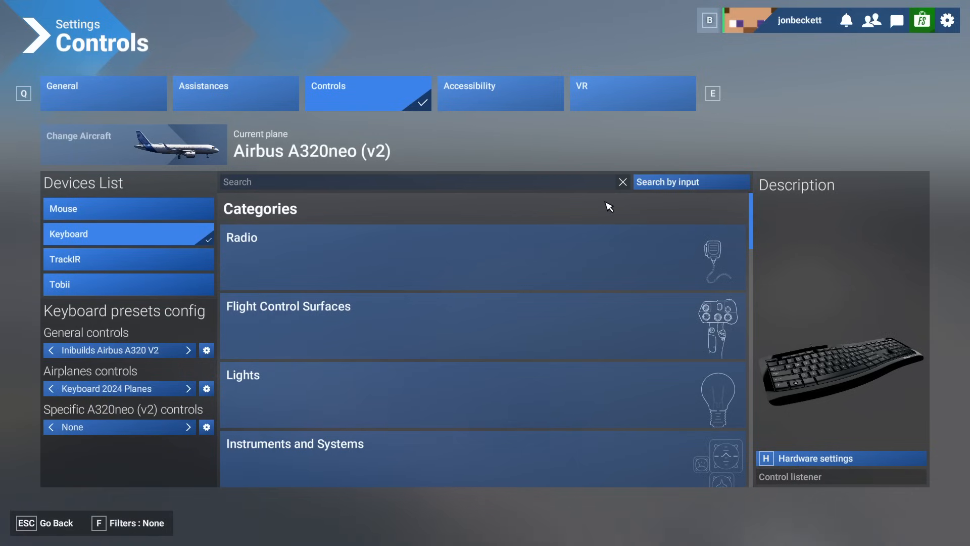
{"action": "mouse_move", "coordinate": [569, 222]}
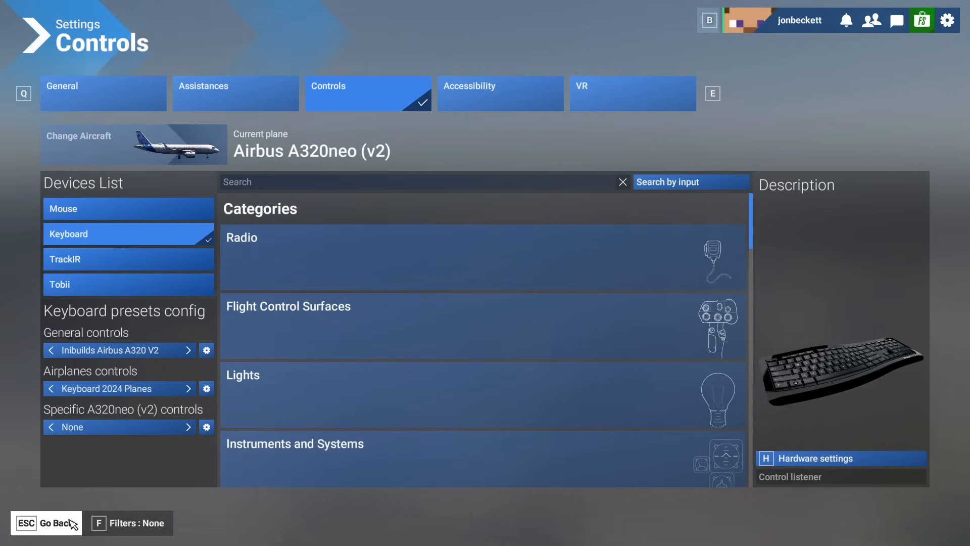
{"action": "left_click", "coordinate": [46, 523]}
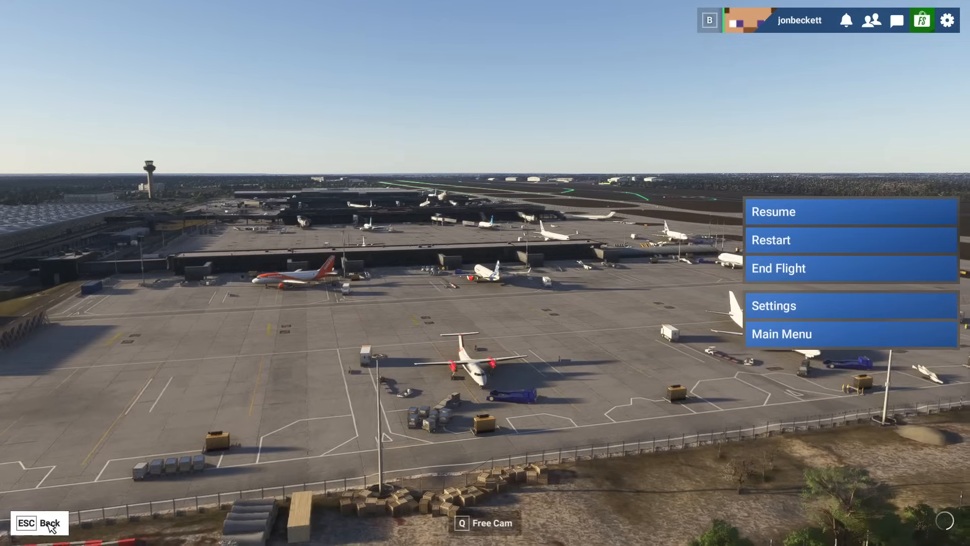